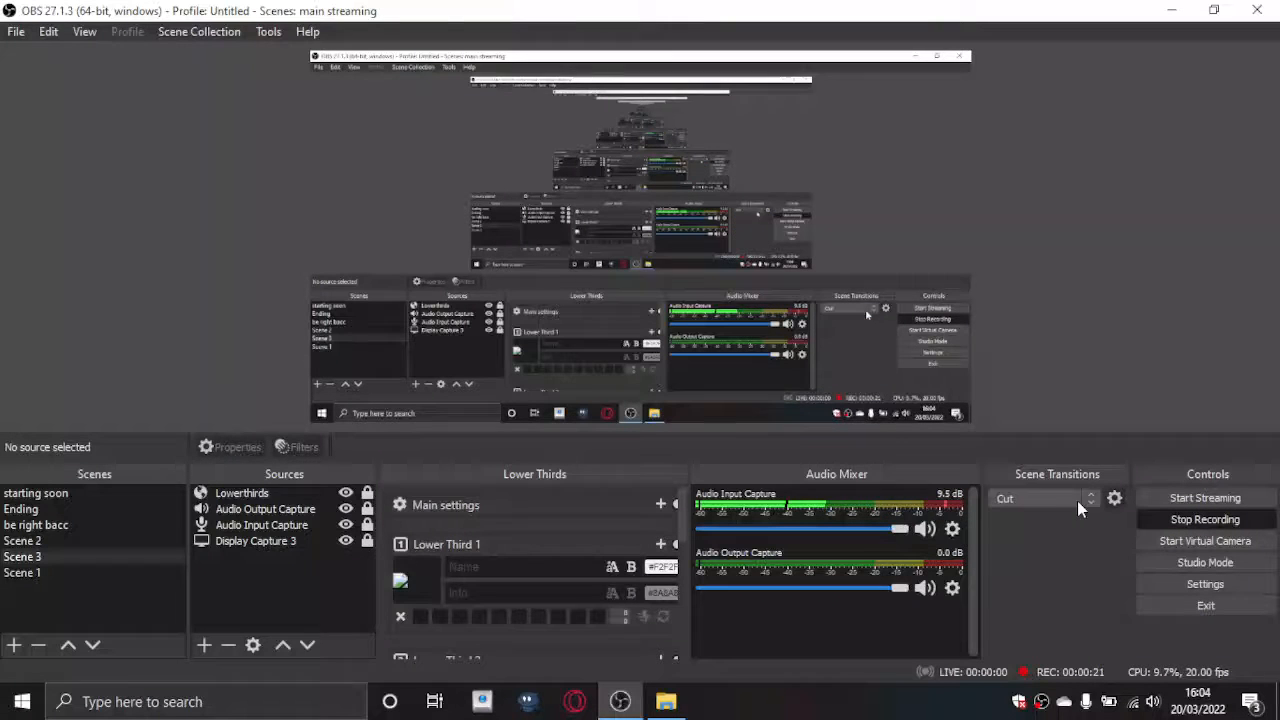
- Switch to the Fade transition and Scene 3, then list the available scene transitions
left_click(1040, 498)
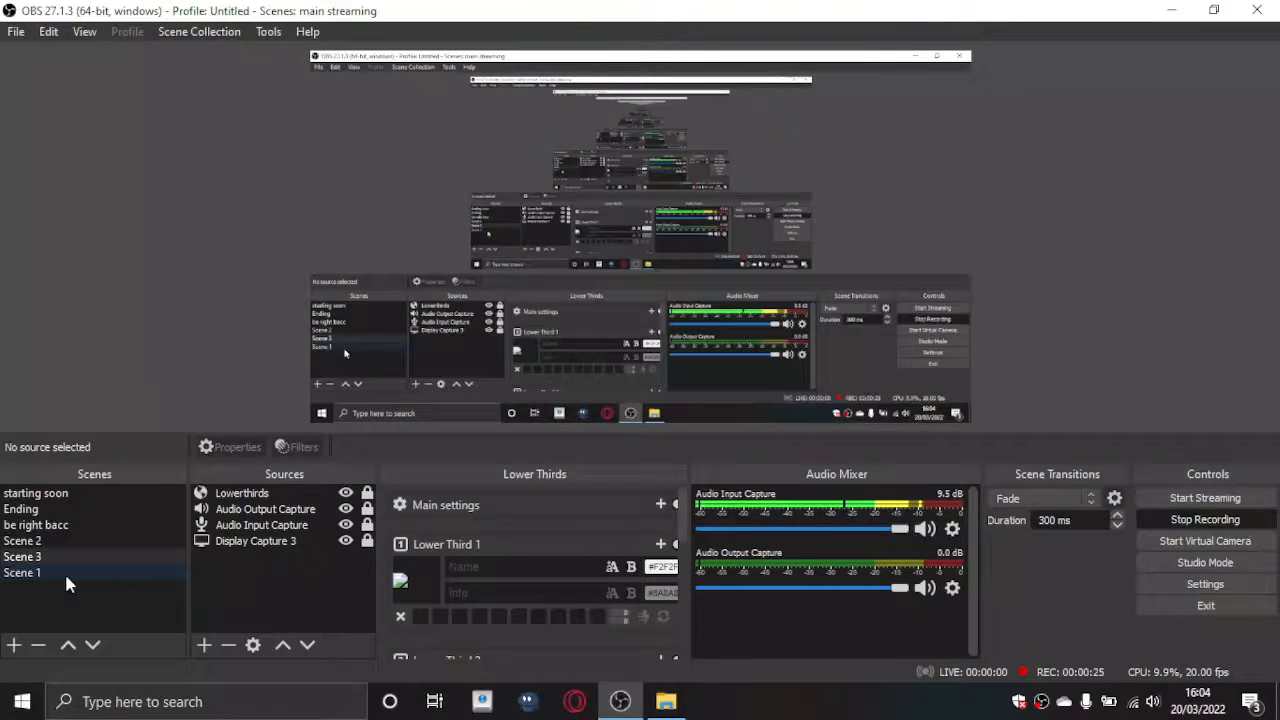
left_click(22, 556)
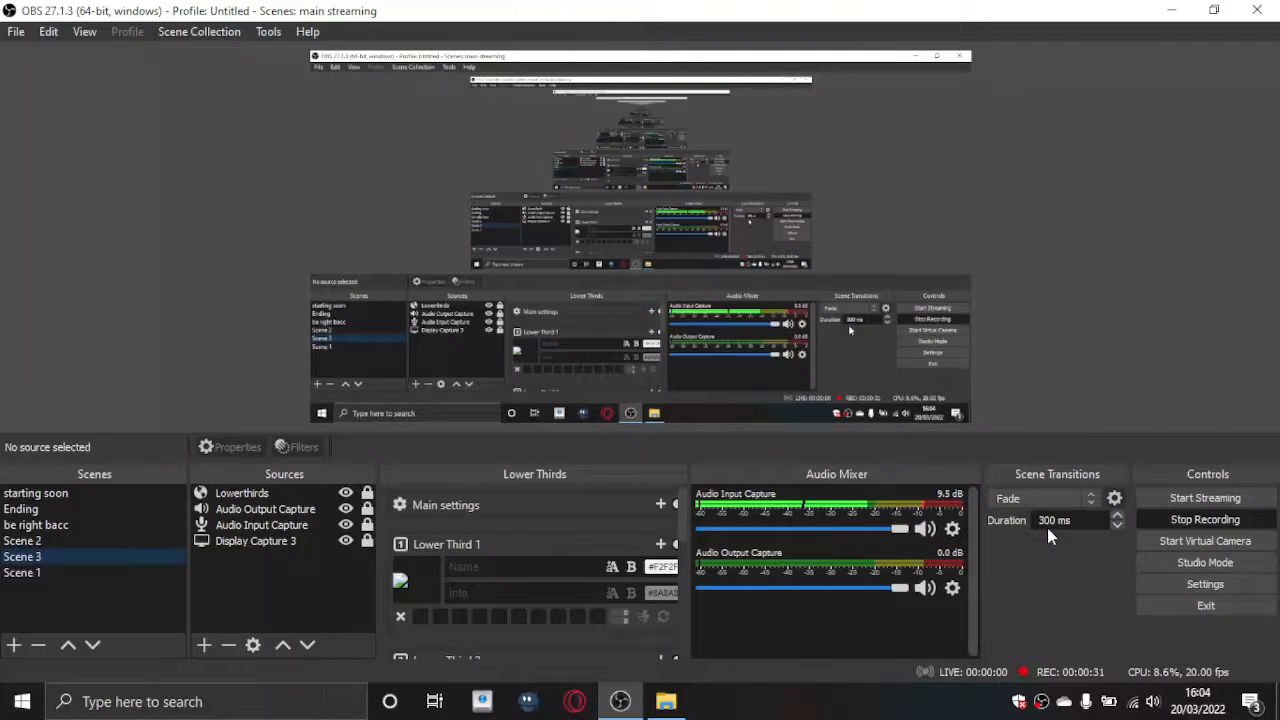
left_click(1044, 498)
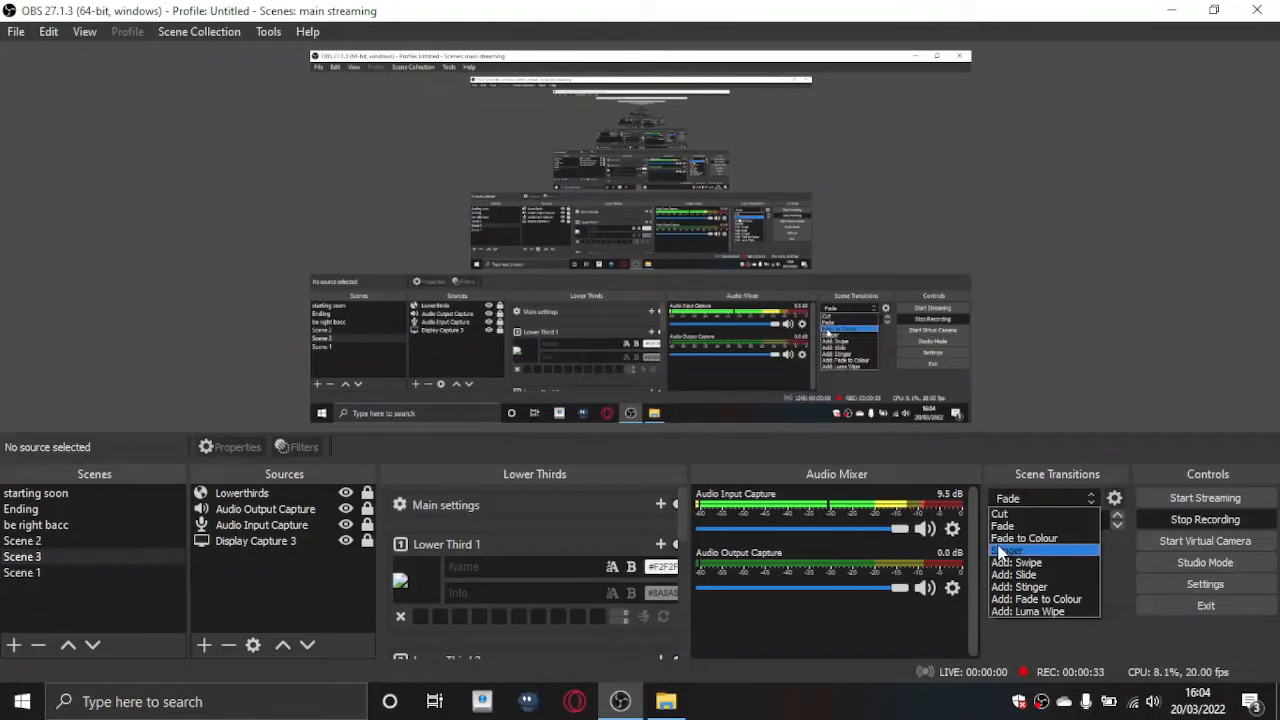
- Add a Stinger scene transition and bring up its properties
left_click(1010, 550)
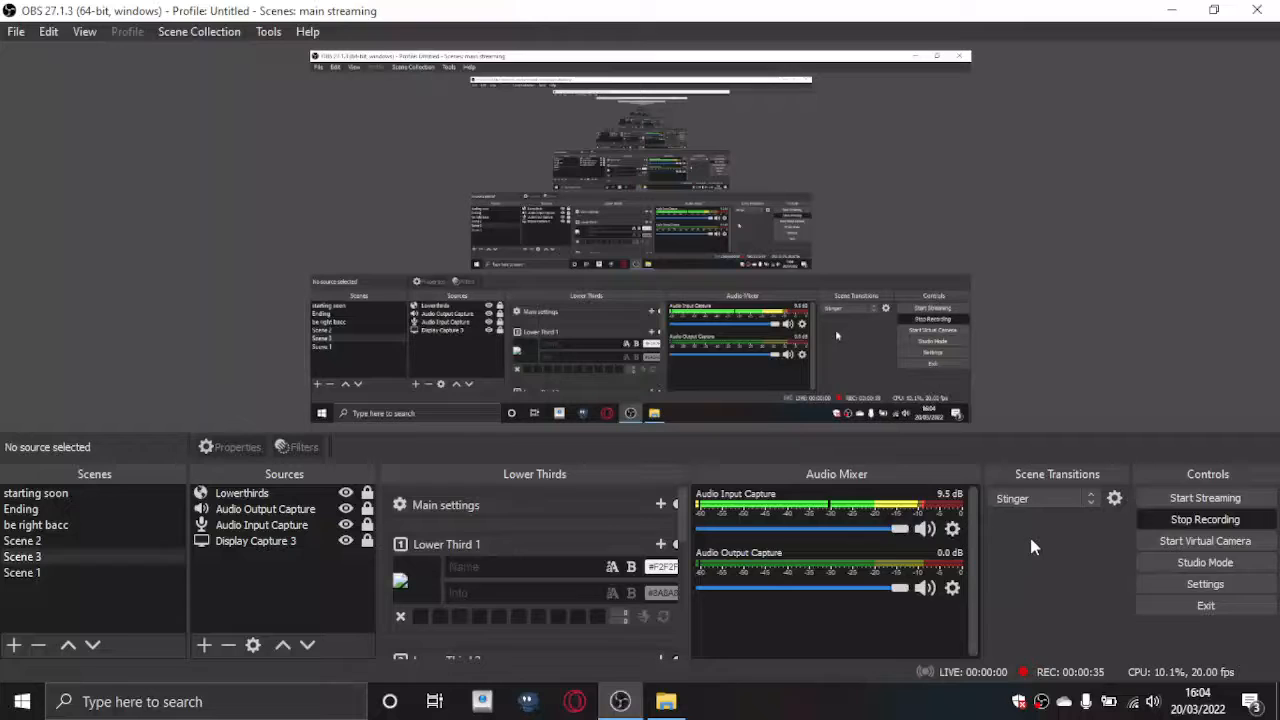
left_click(1114, 498)
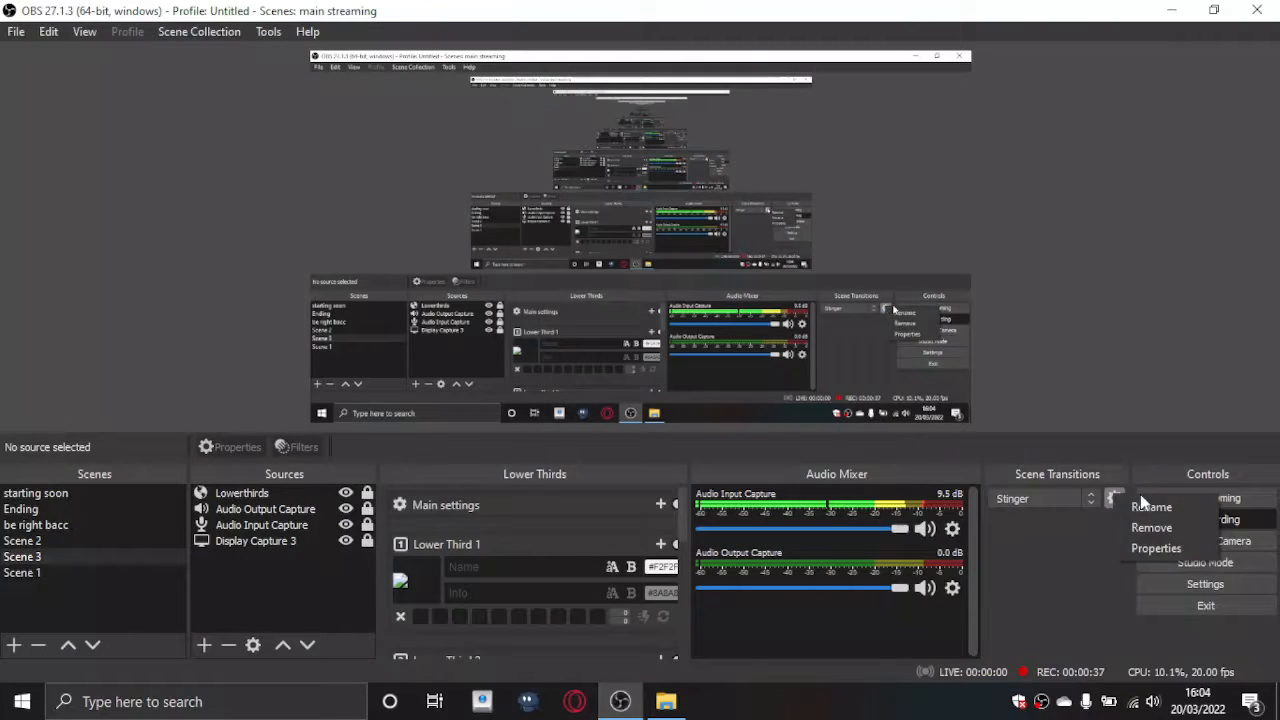
left_click(1156, 548)
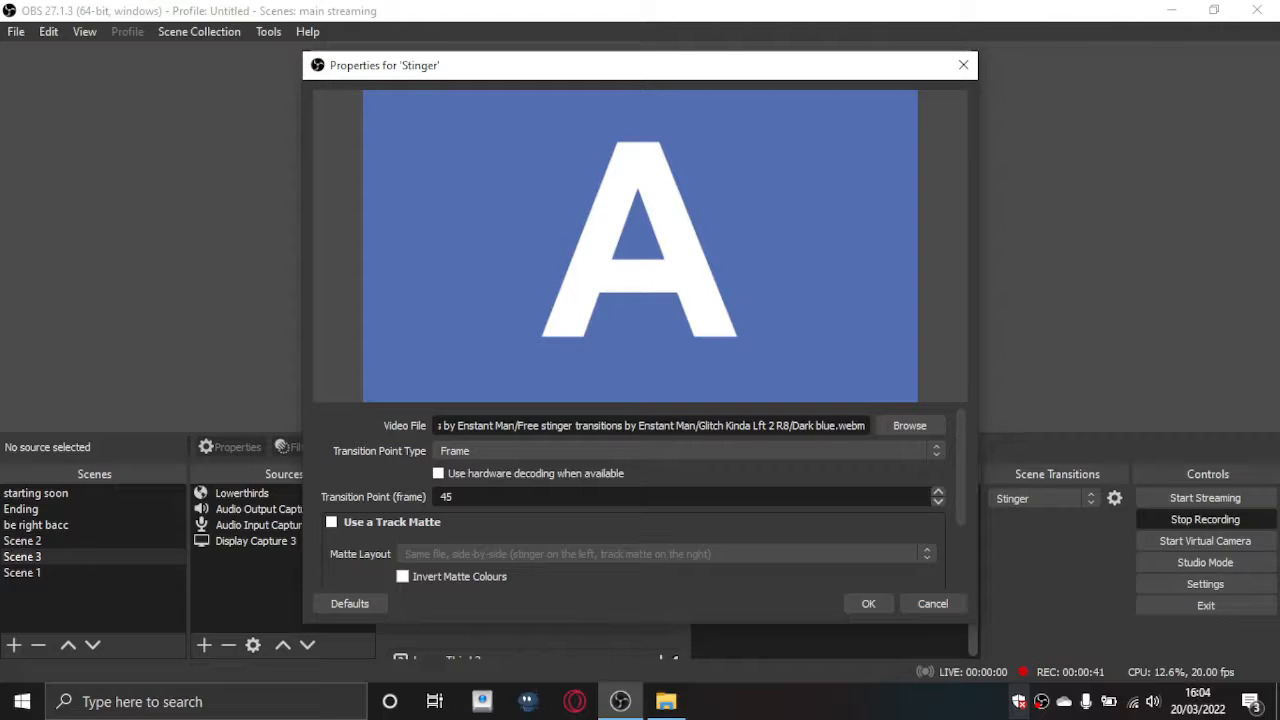
left_click(666, 700)
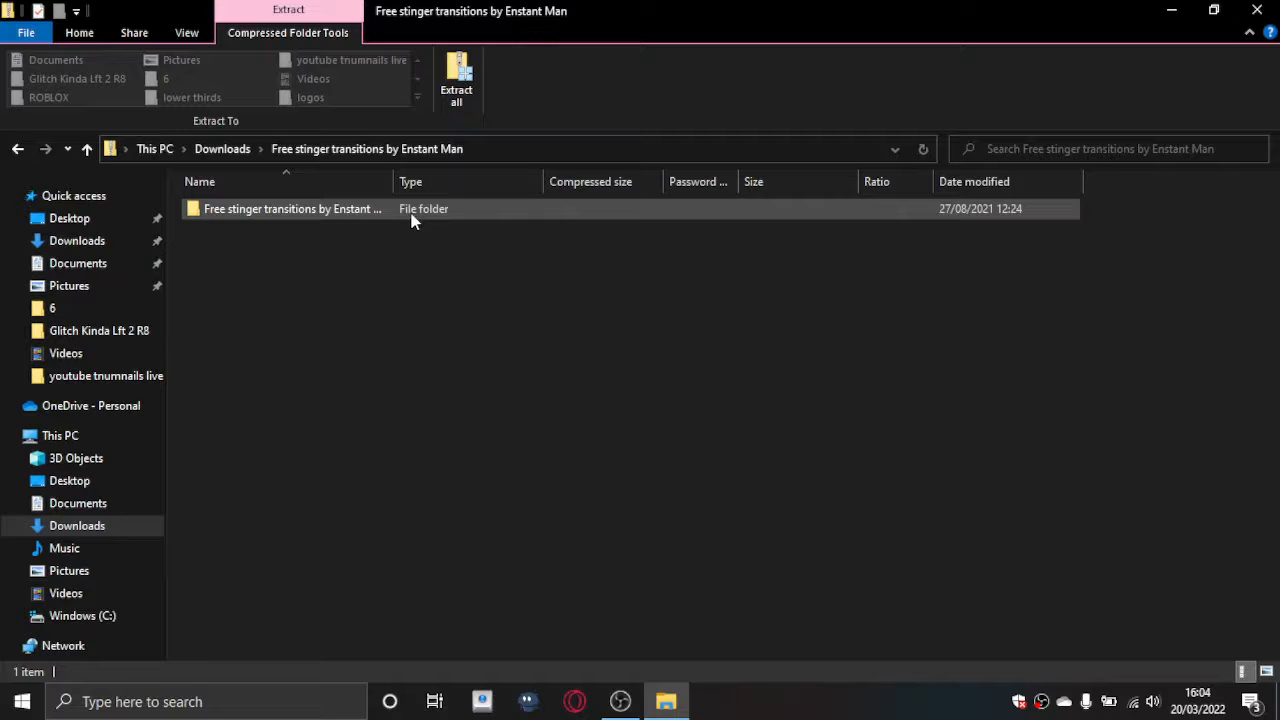
- Browse into the Free stinger transitions pack, read Transition Points.txt in Notepad, then minimise it
double_click(292, 208)
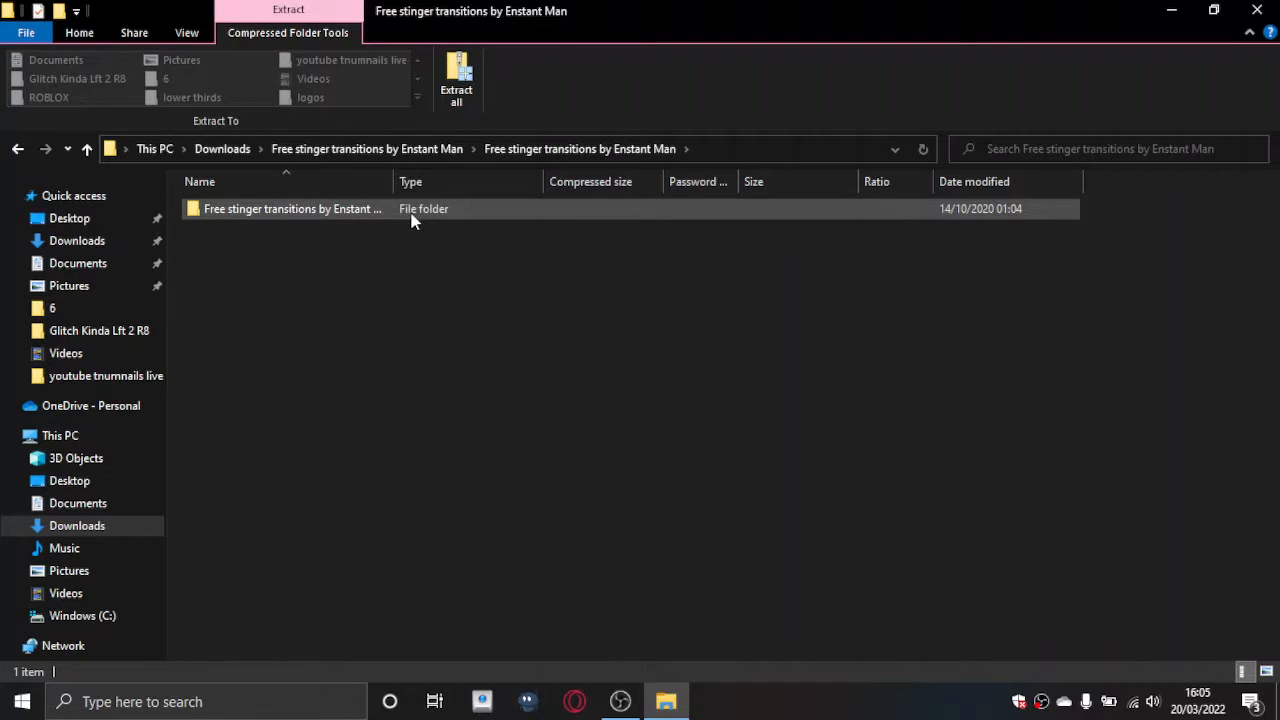
double_click(292, 208)
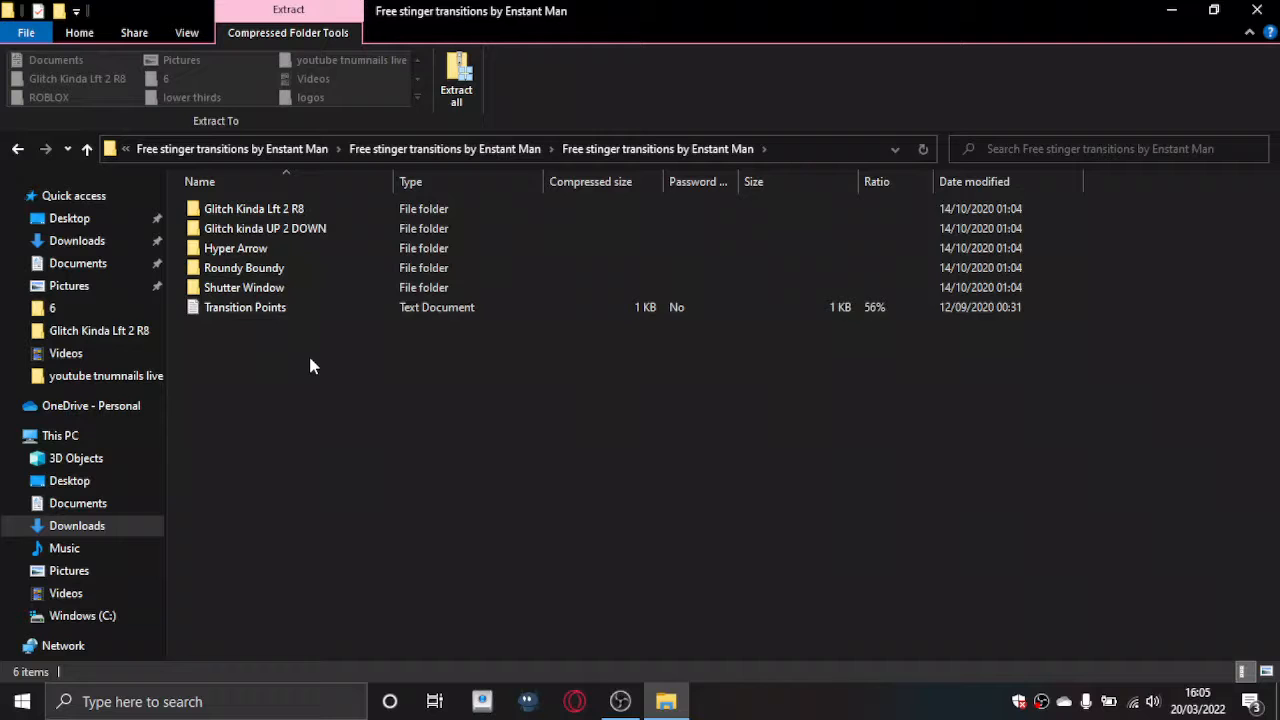
left_click(244, 308)
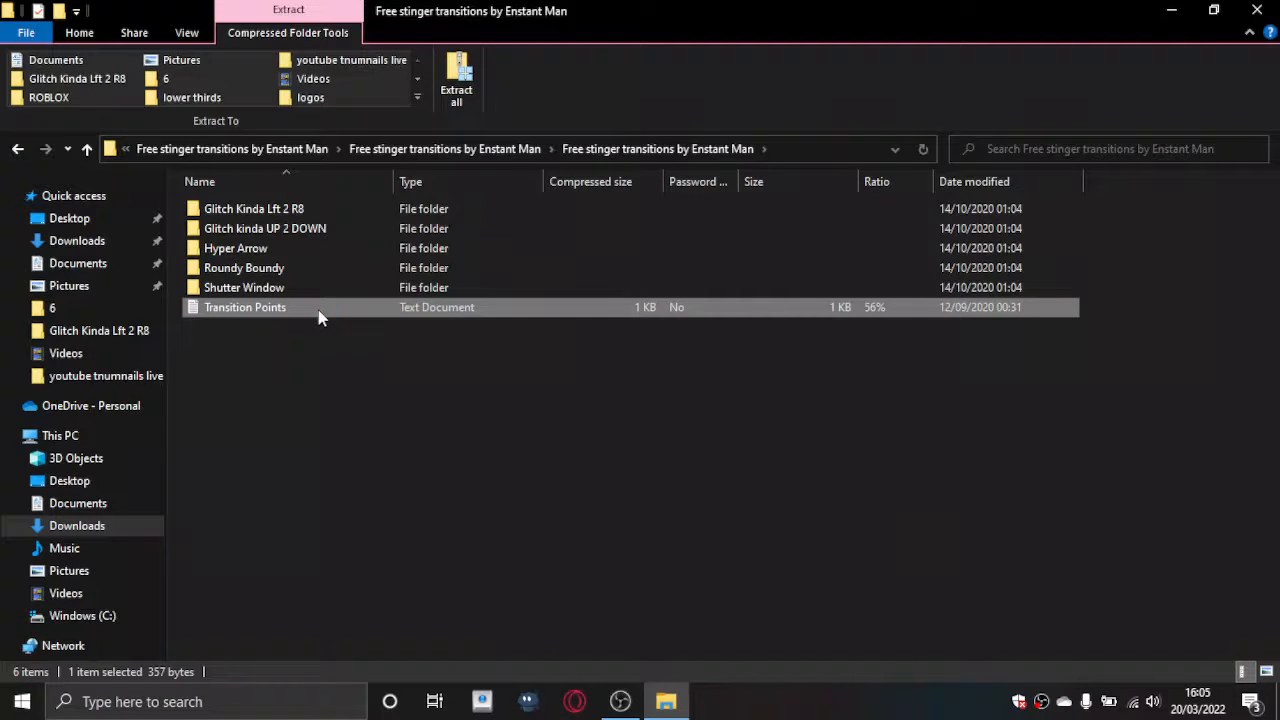
double_click(244, 308)
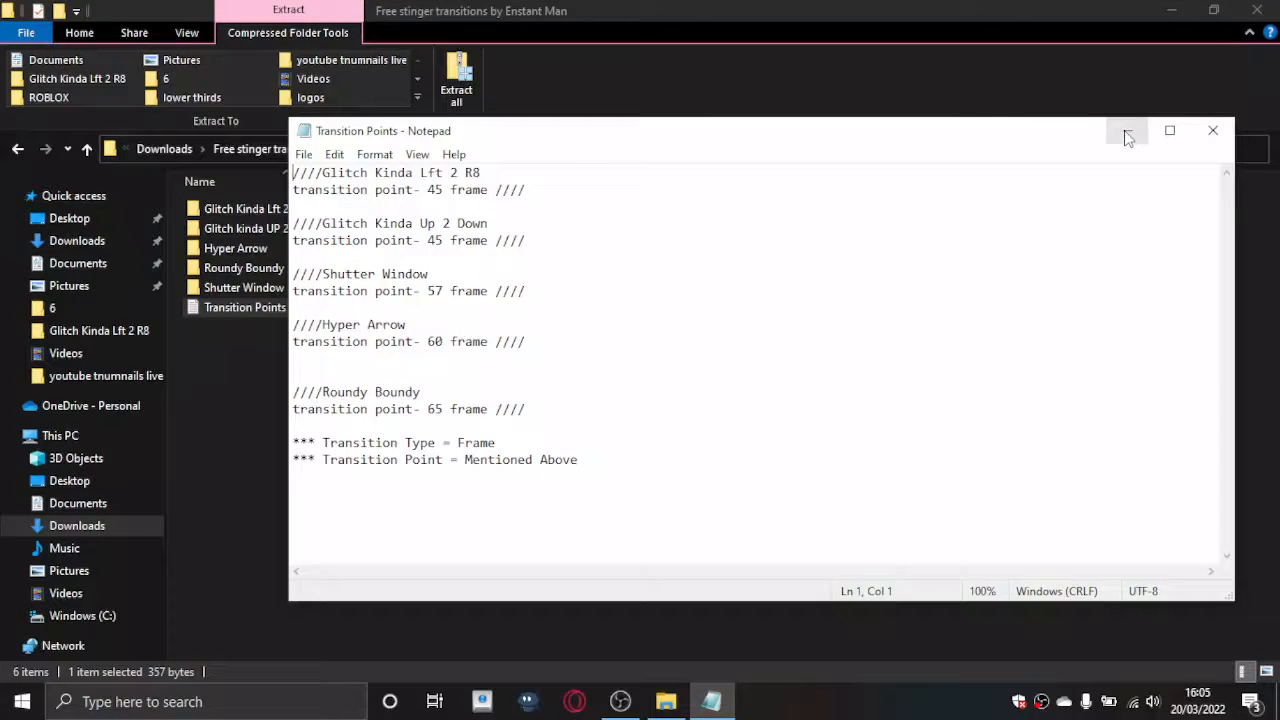
left_click(1212, 130)
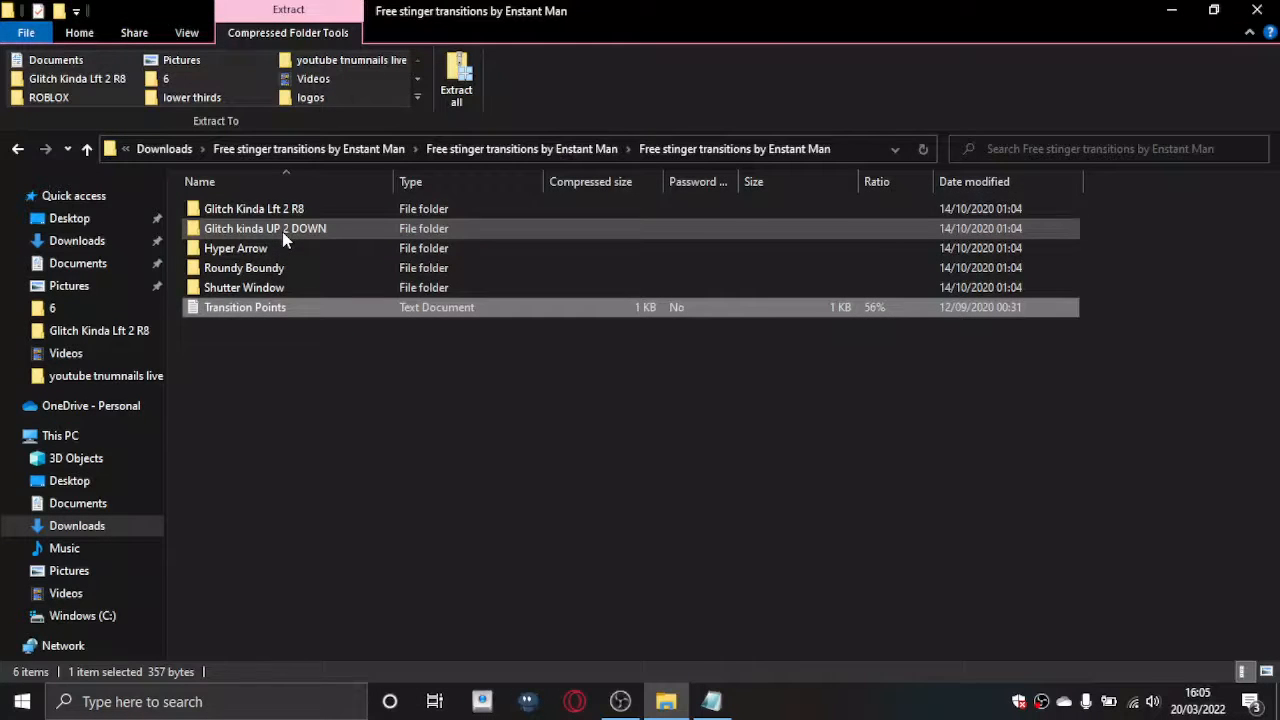
- Look inside Glitch Kinda Lft 2 R8, then play the Orange Shutter Window stinger
double_click(254, 208)
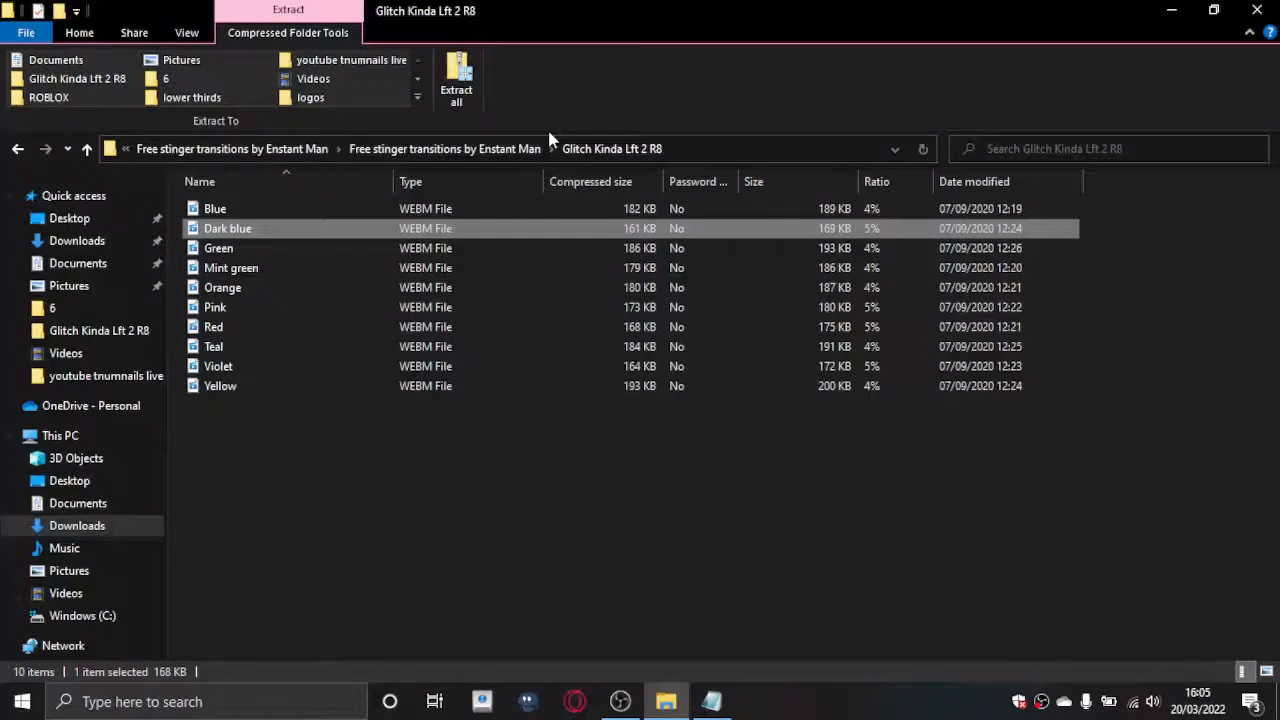
left_click(444, 148)
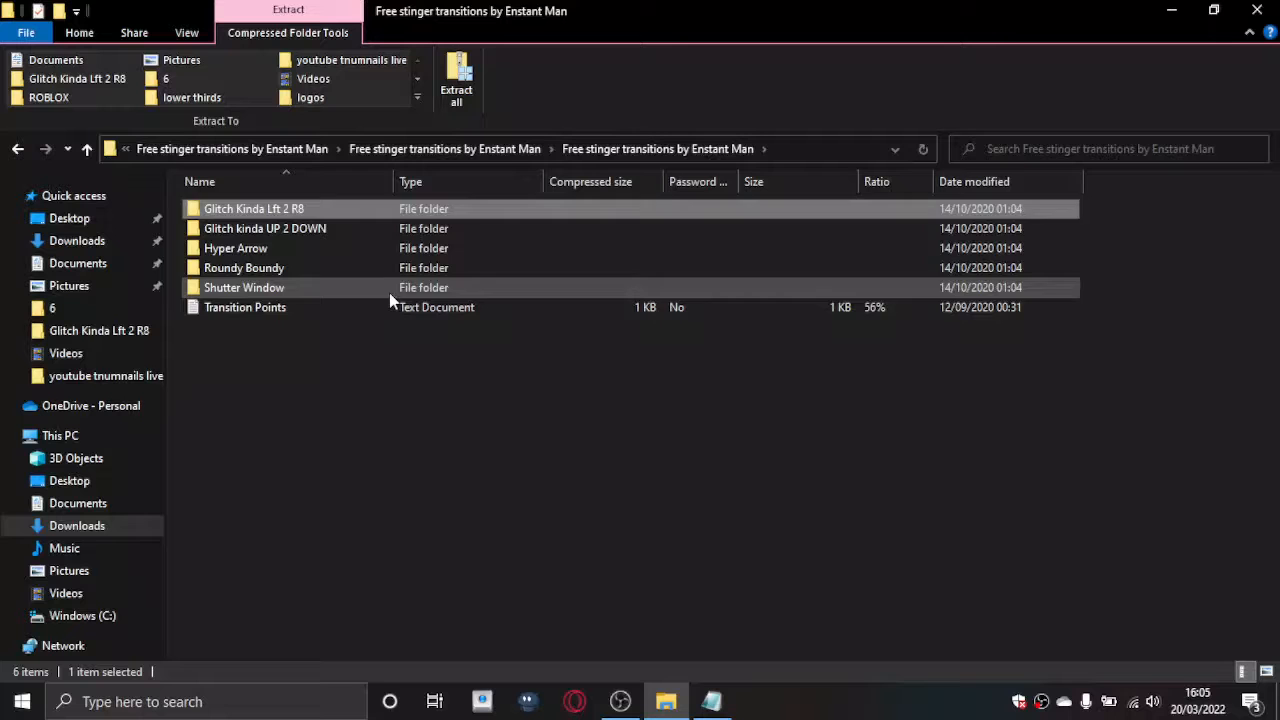
double_click(244, 288)
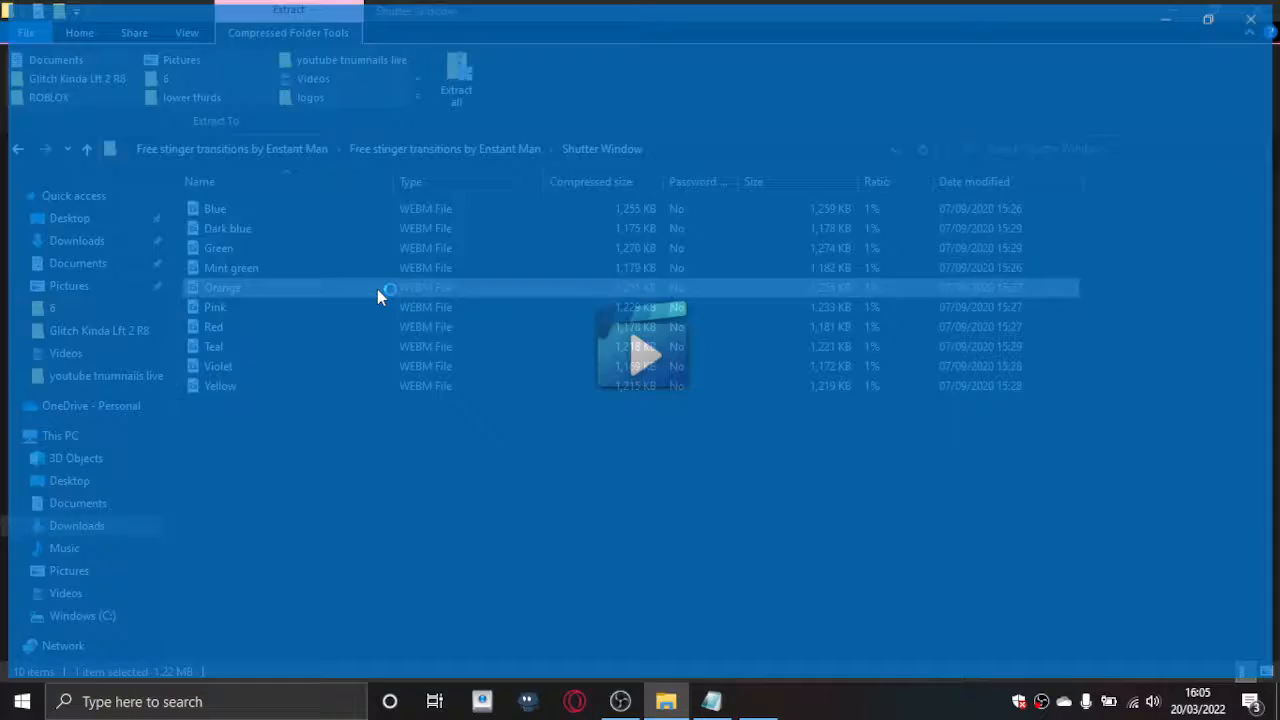
double_click(224, 288)
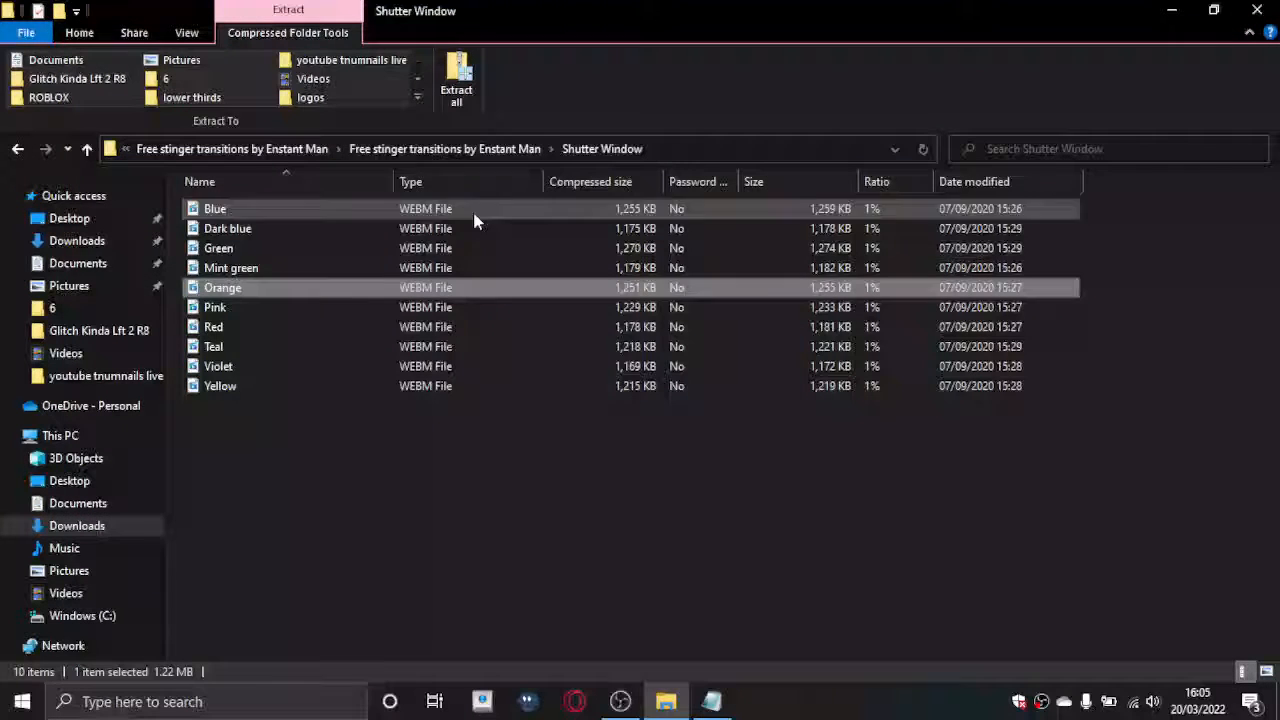
- Return to the pack folder and check the Glitch Kinda Lft 2 R8 frame point
left_click(444, 148)
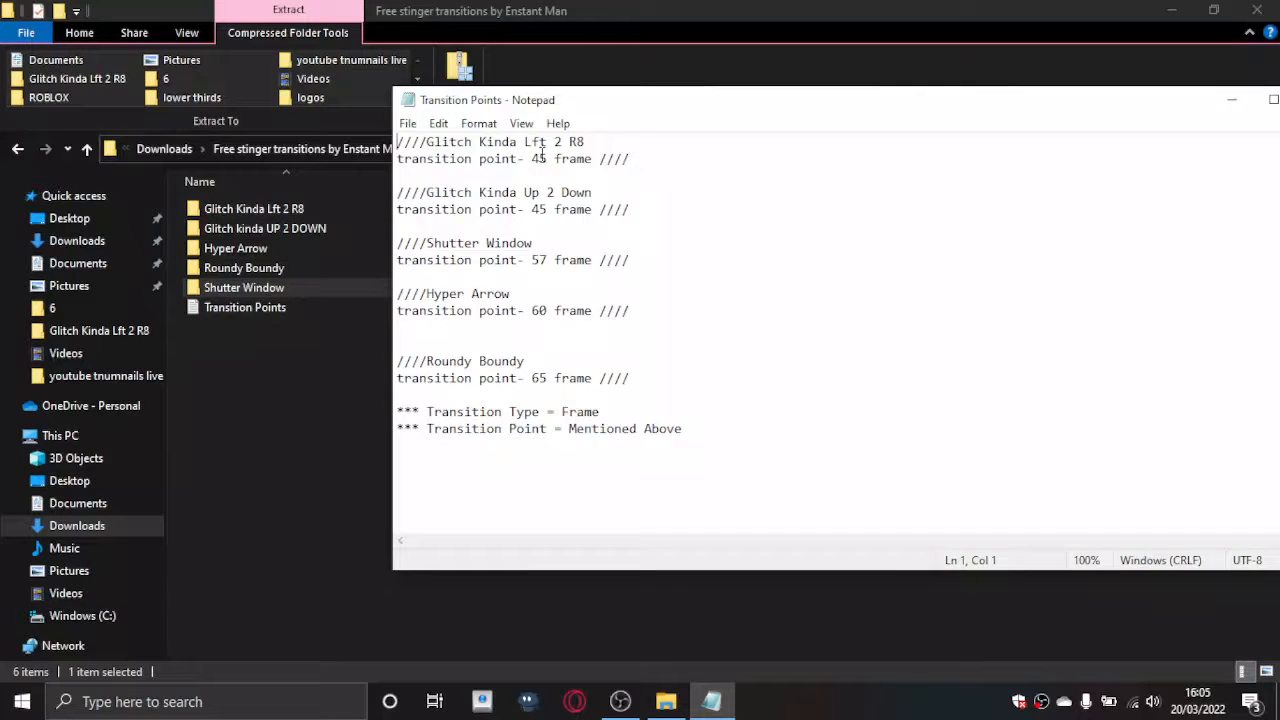
left_click(244, 268)
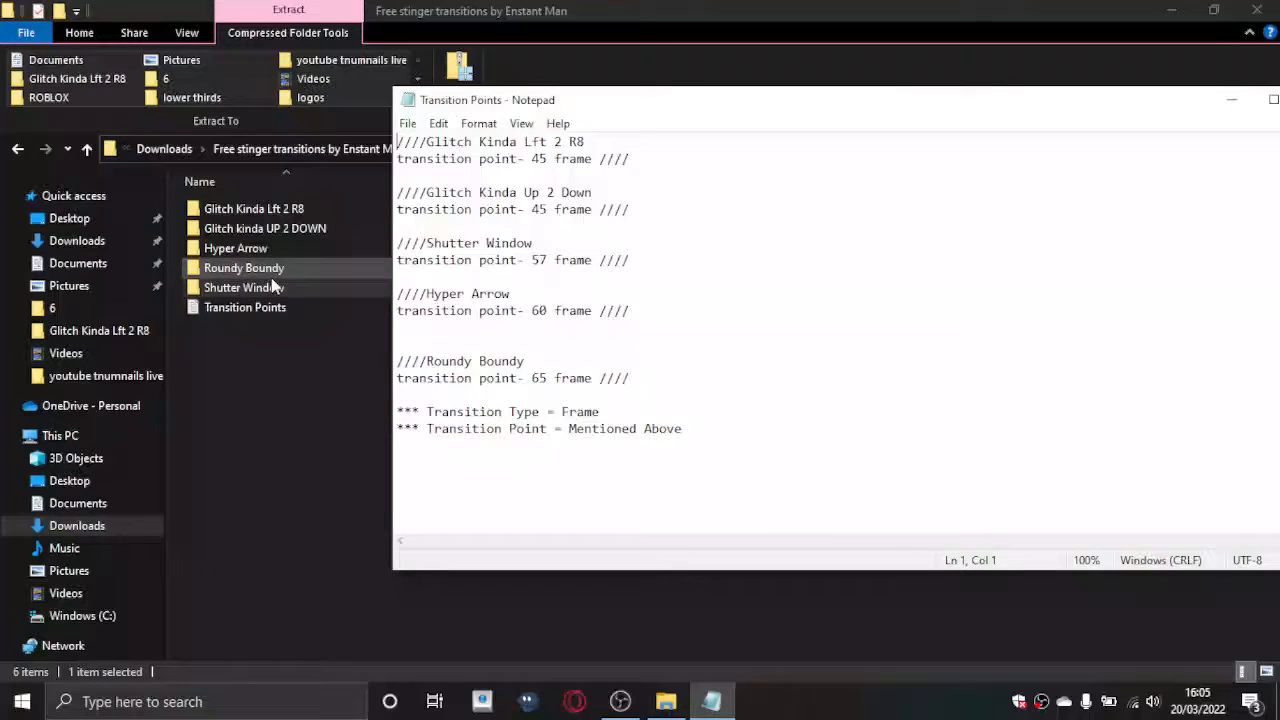
left_click(244, 288)
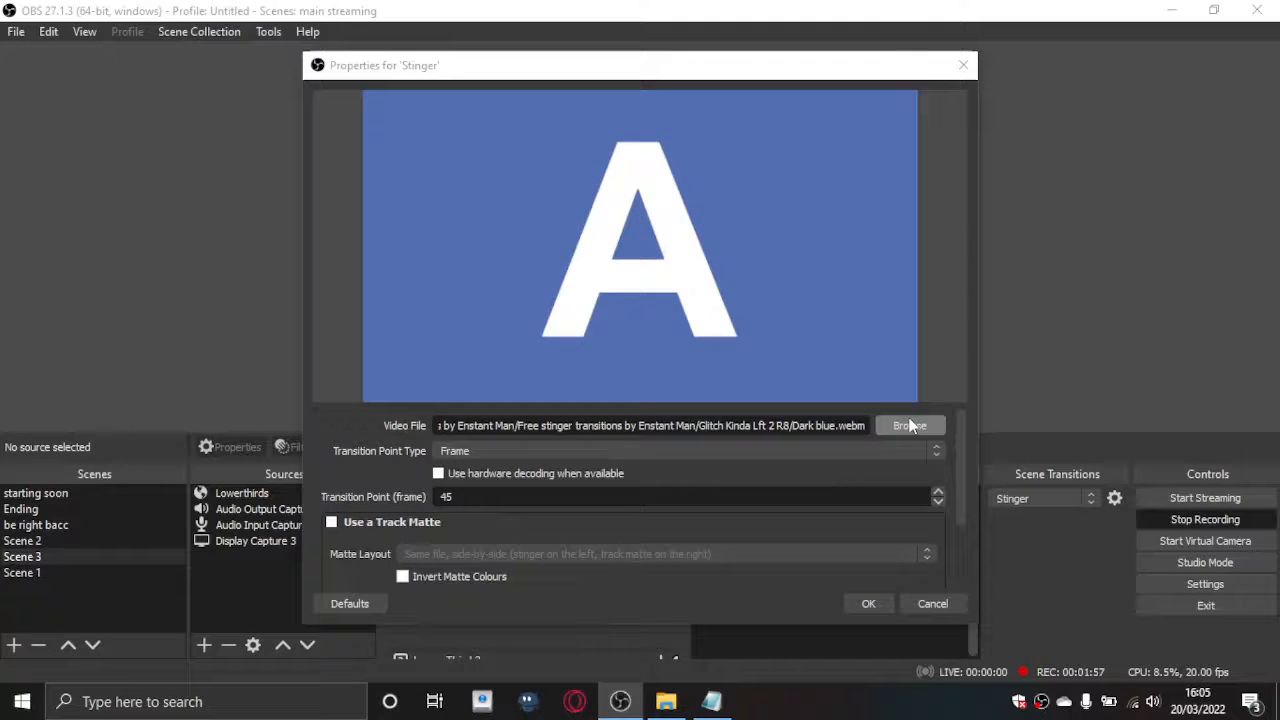
- Load Hyper Arrow's Green video as the stinger file and measure its transition point in milliseconds
left_click(908, 424)
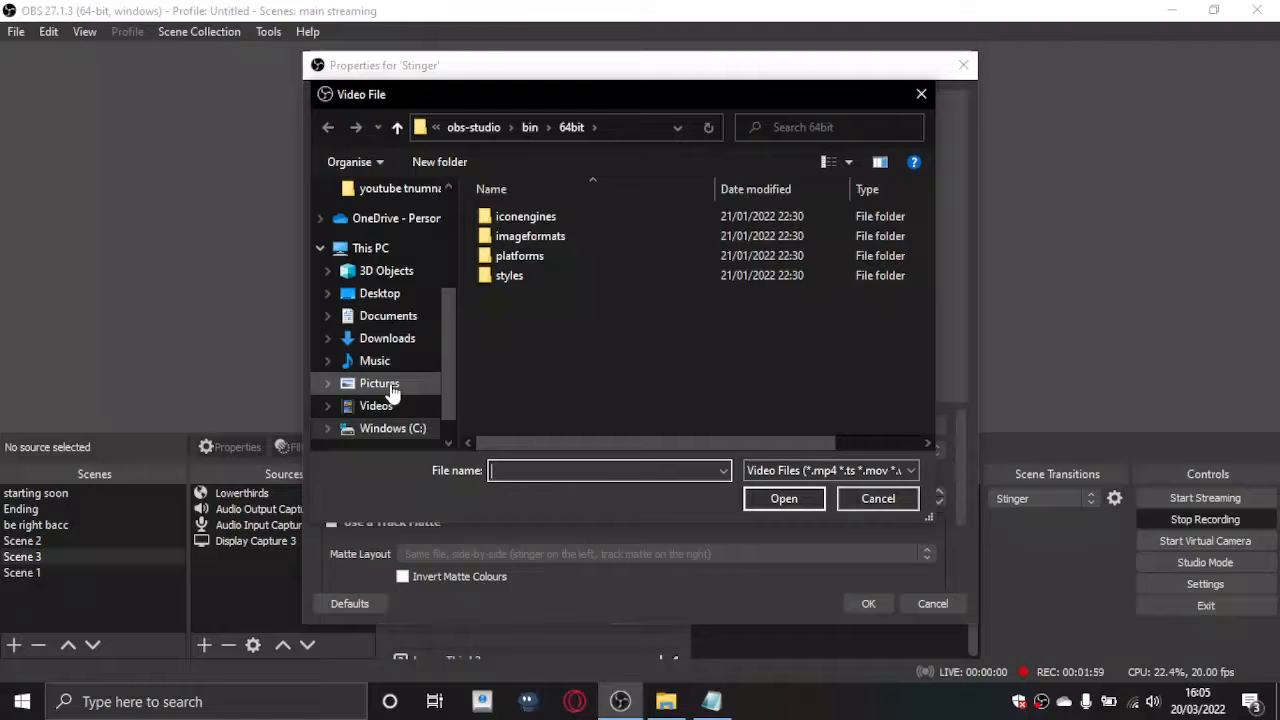
left_click(388, 338)
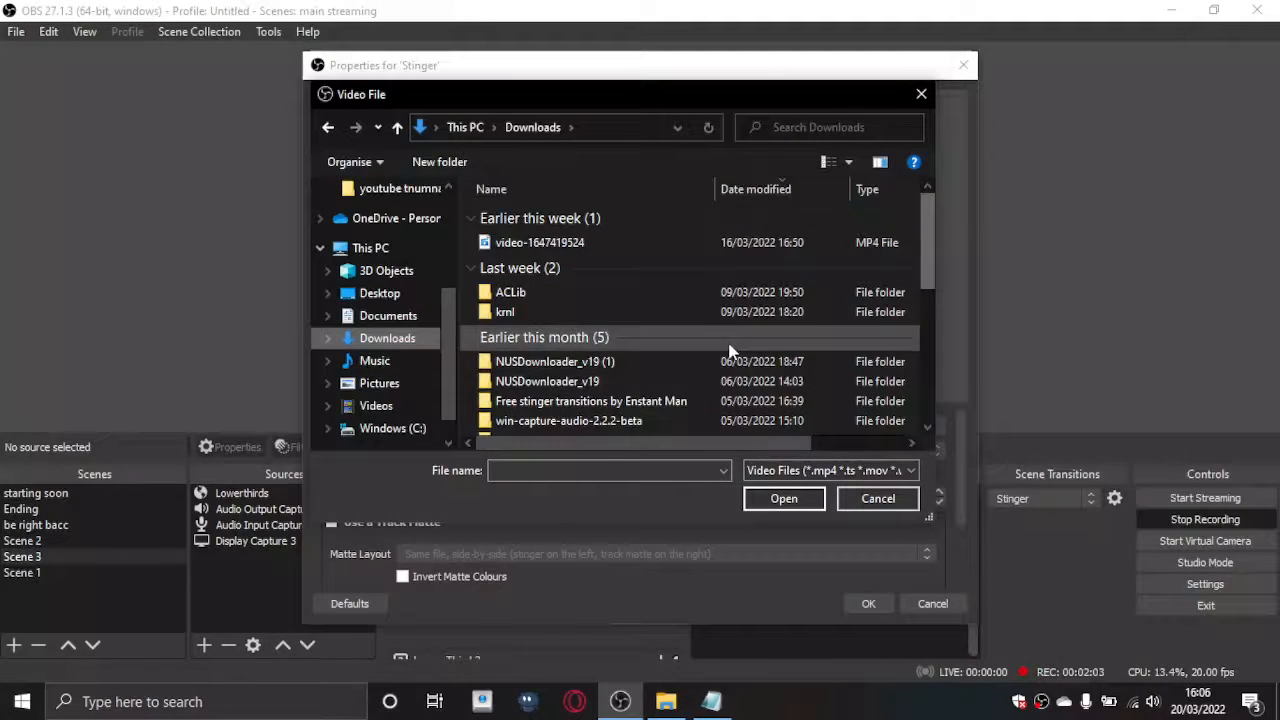
double_click(592, 400)
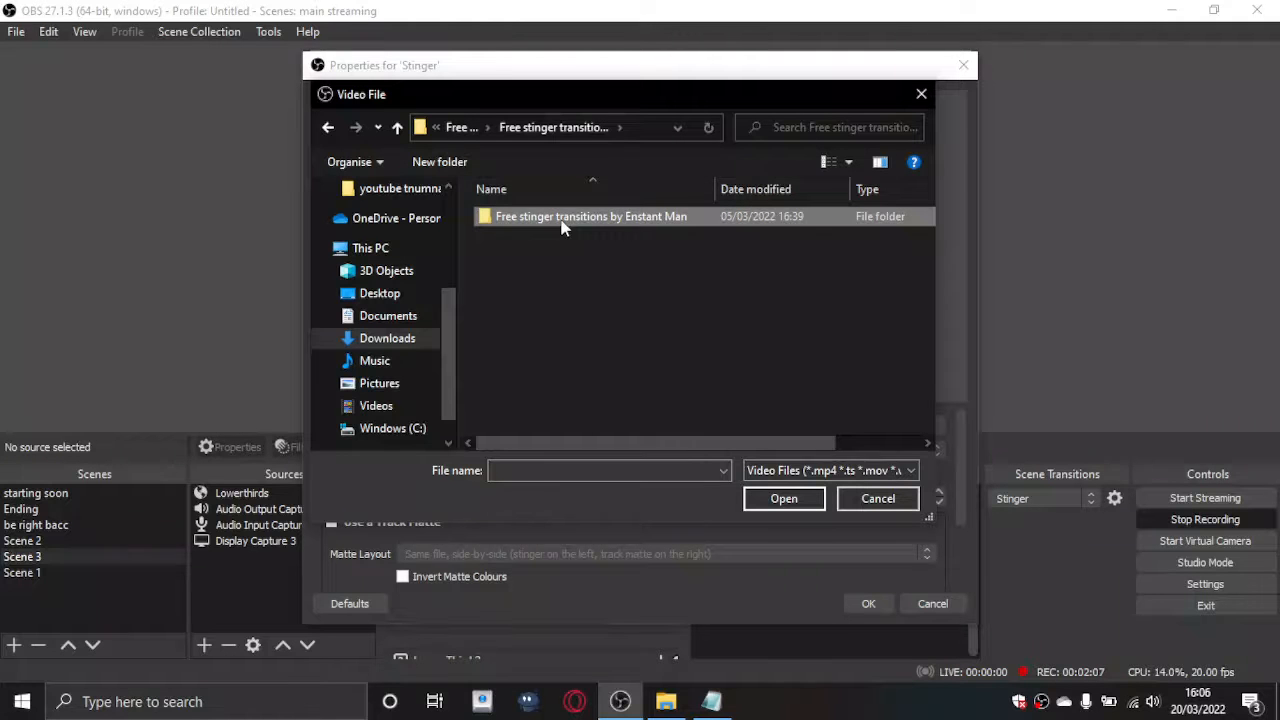
double_click(592, 216)
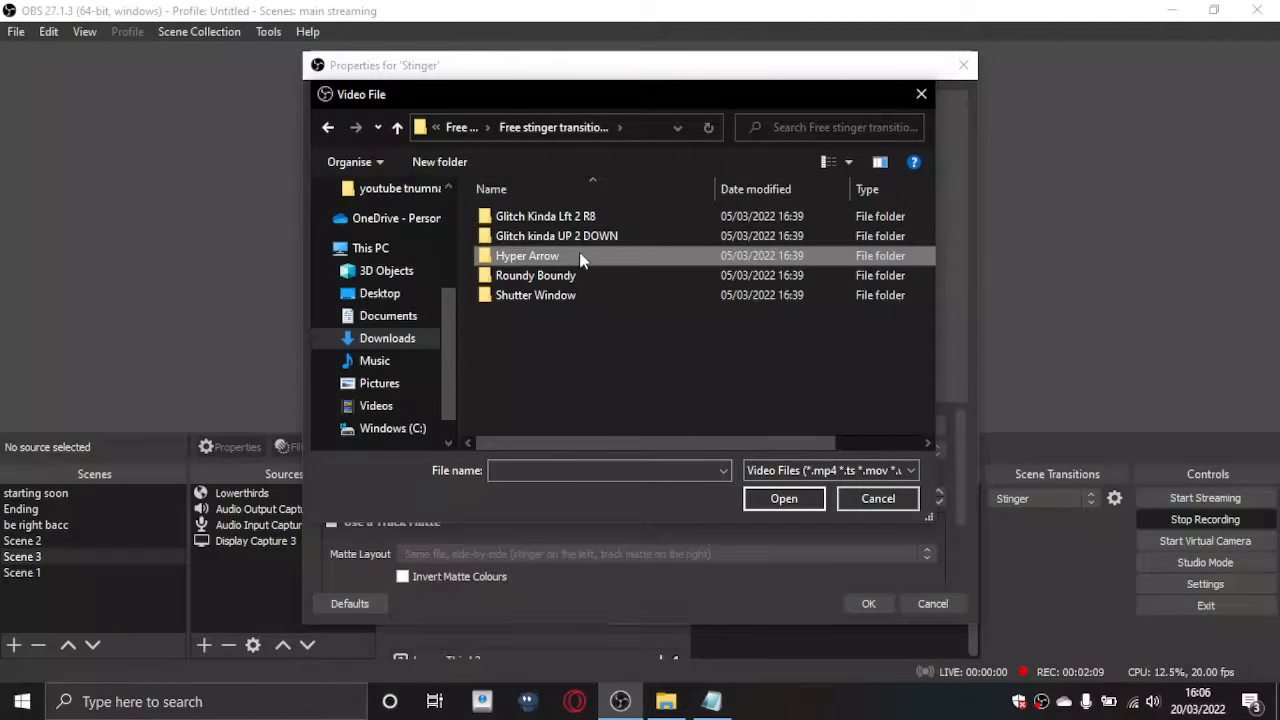
double_click(528, 256)
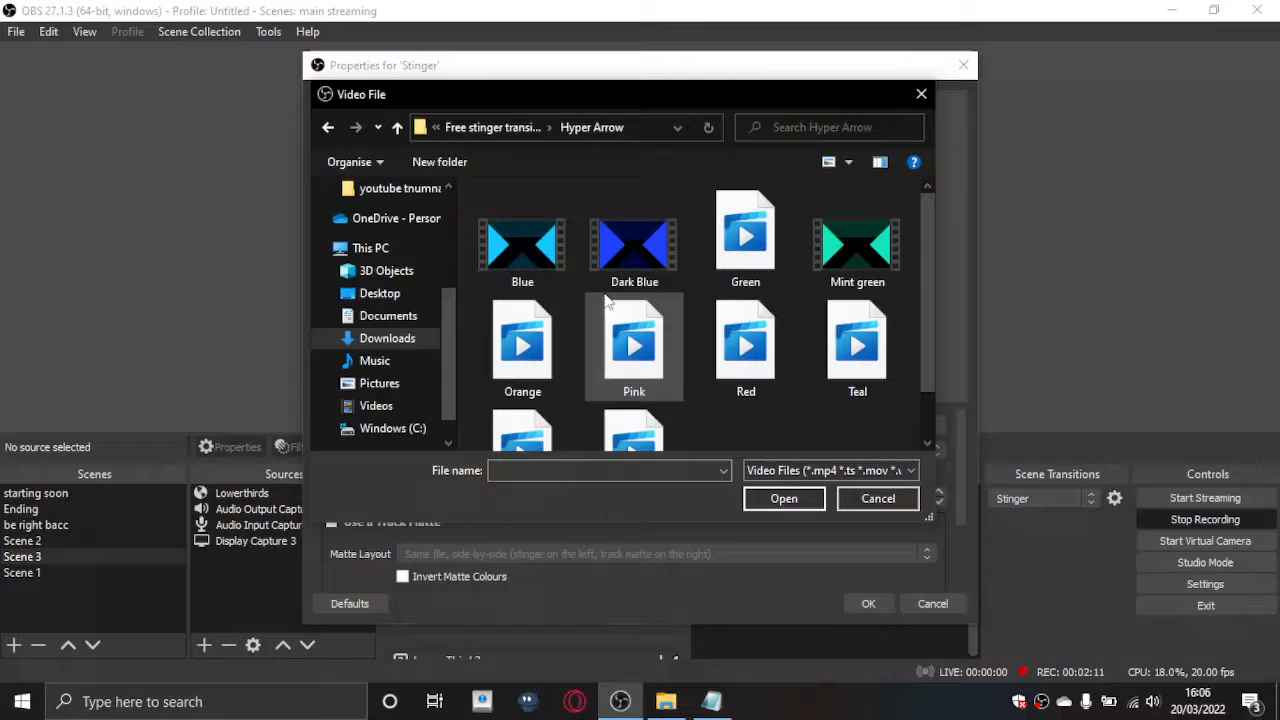
left_click(744, 240)
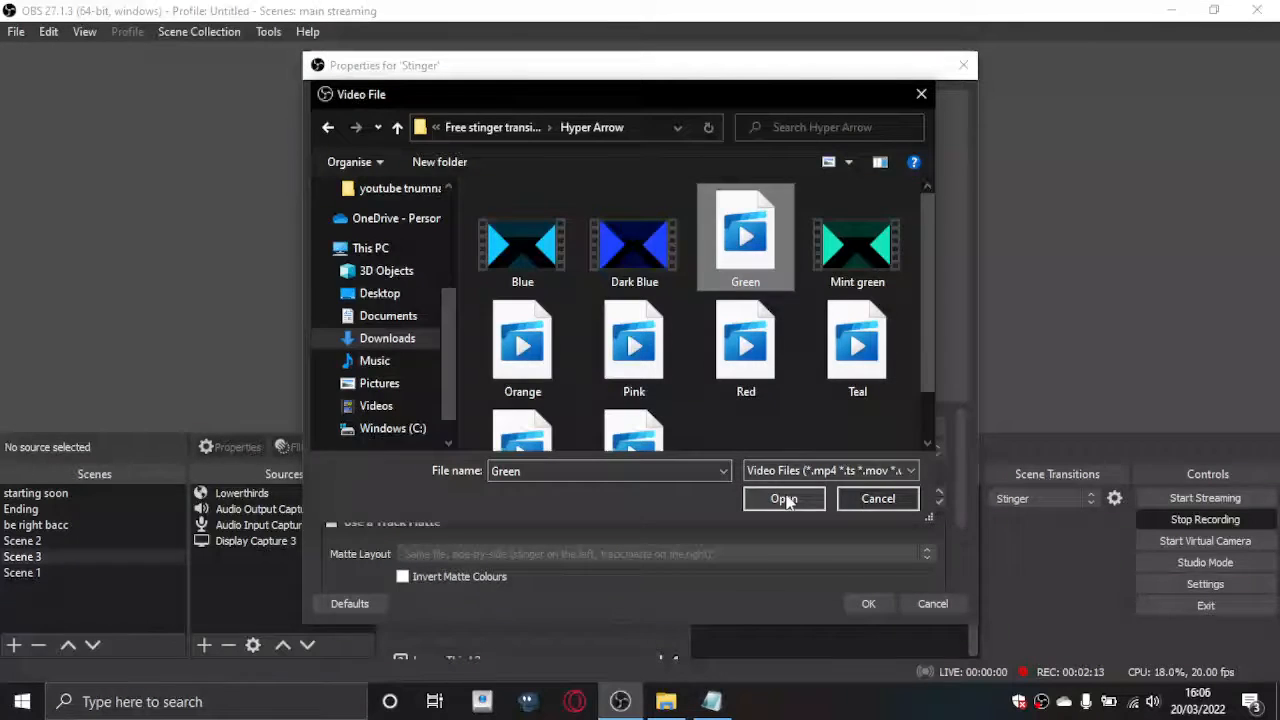
left_click(784, 498)
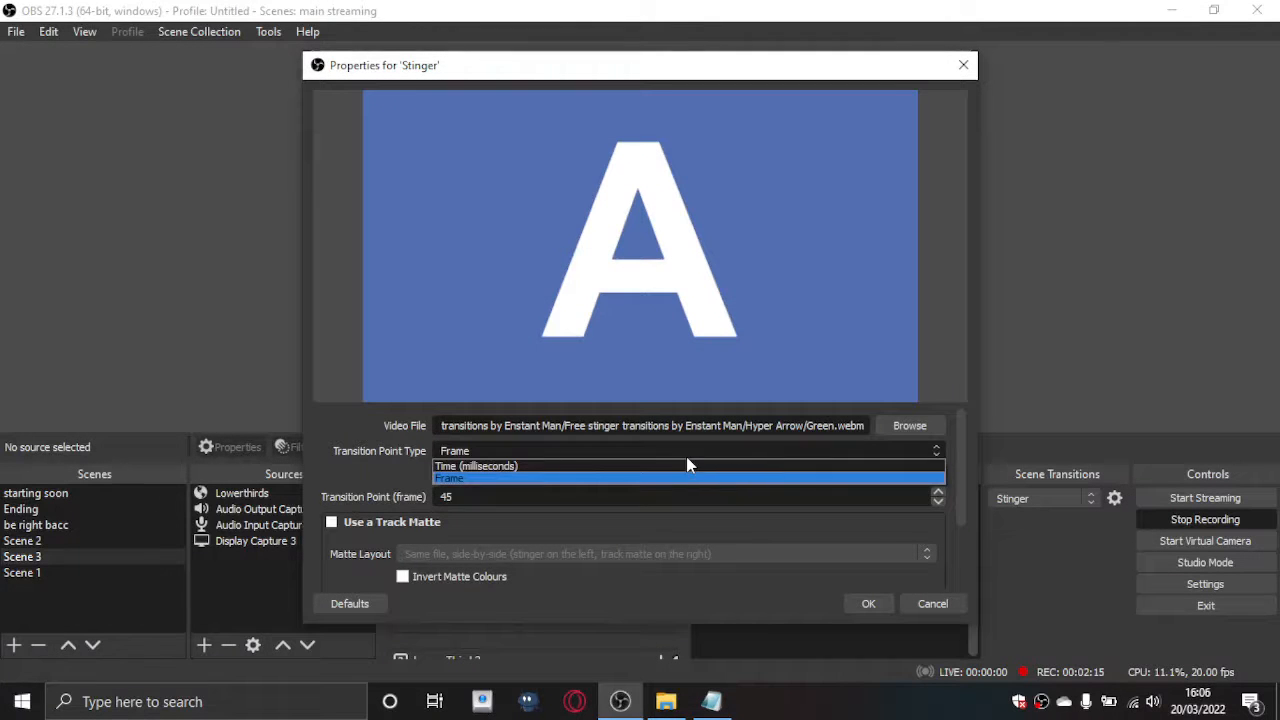
left_click(476, 466)
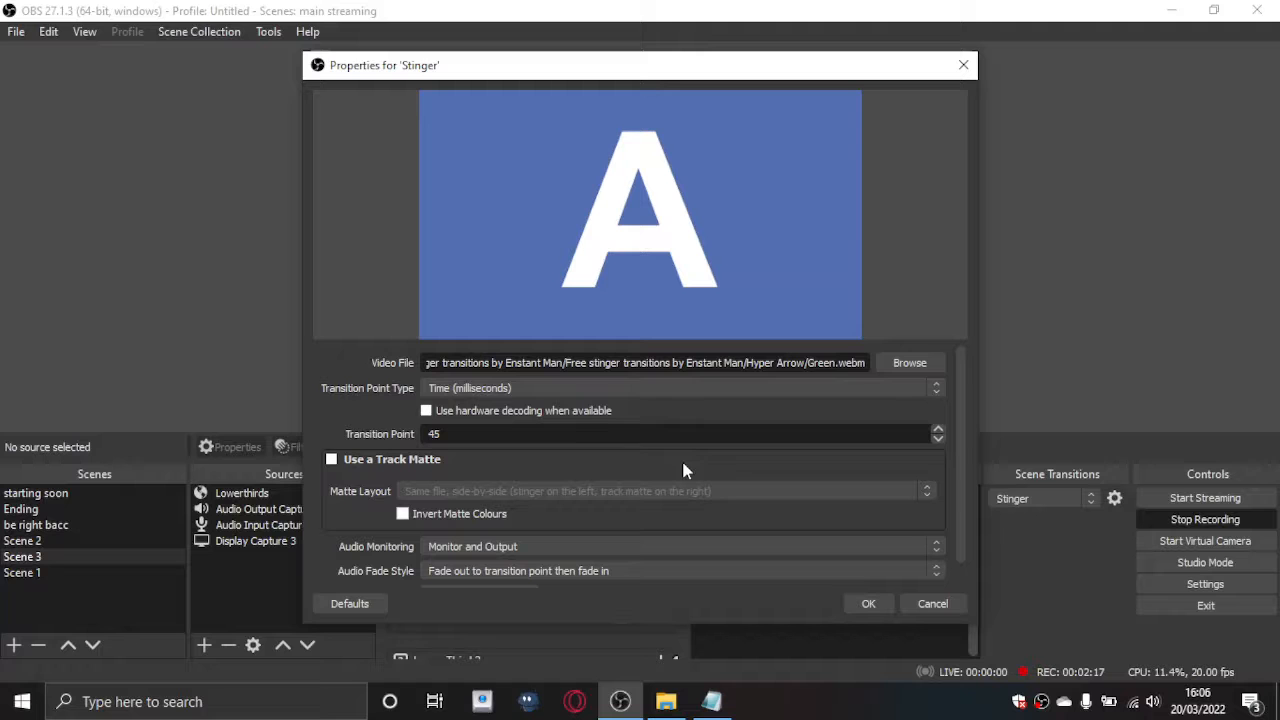
- Switch the transition point type to Frame and place the Transition Points note beside the settings
left_click(680, 388)
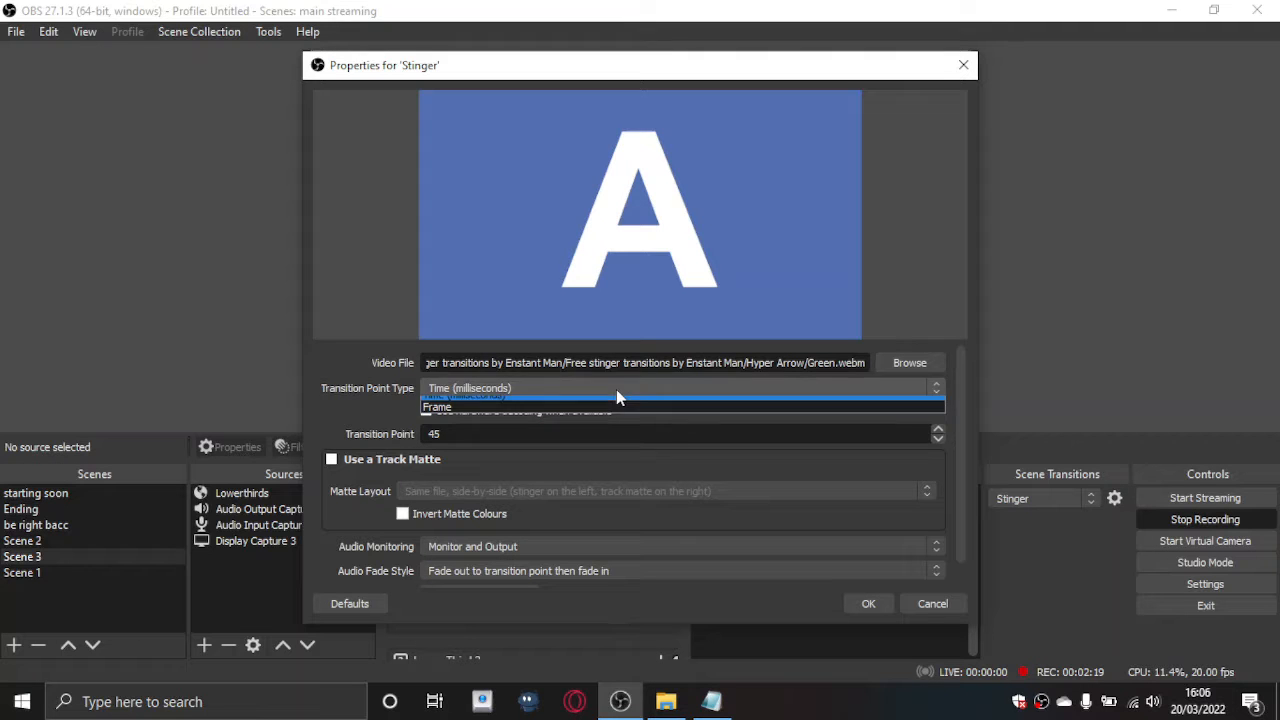
left_click(436, 408)
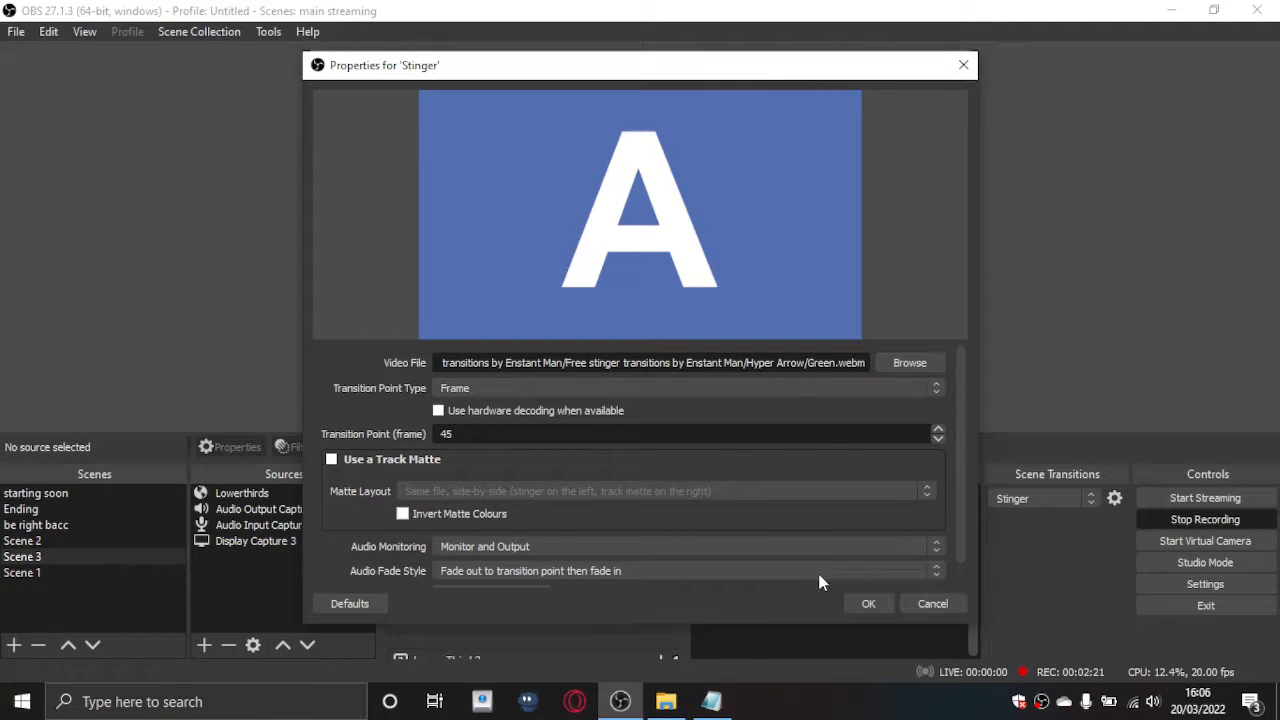
left_click(712, 700)
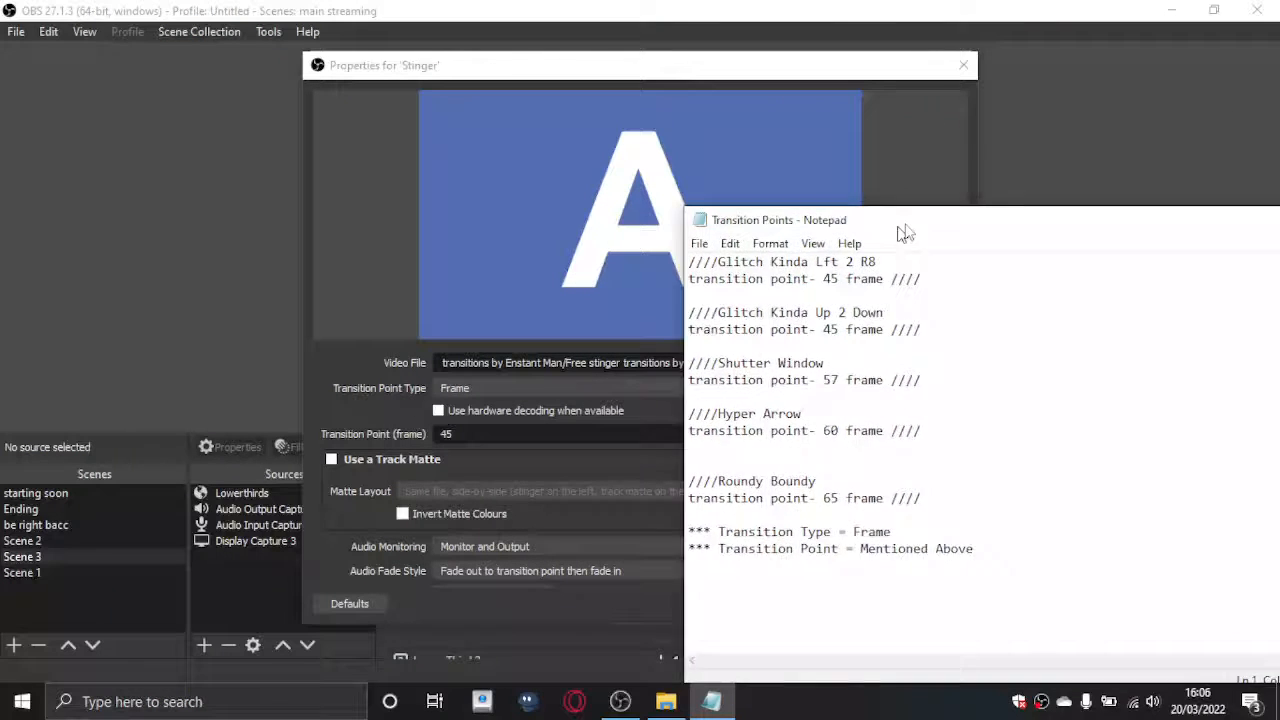
left_click_drag(780, 218, 760, 168)
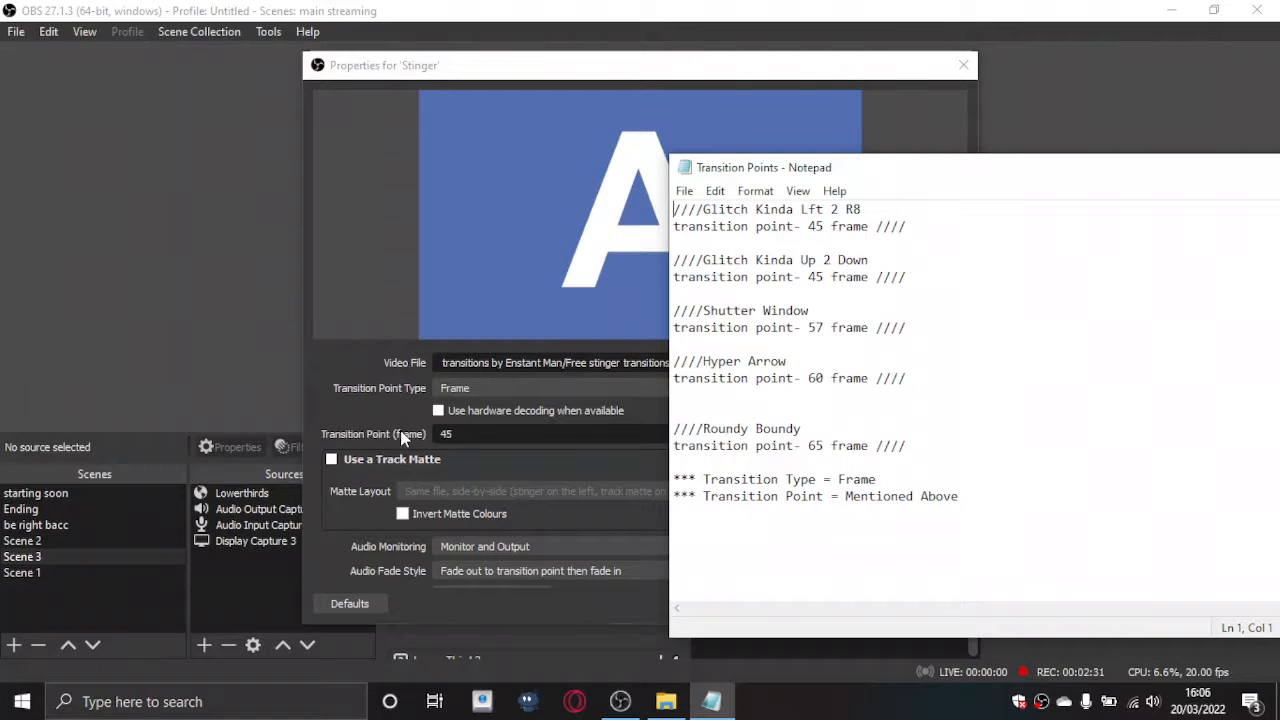
mouse_move(556, 408)
type("60")
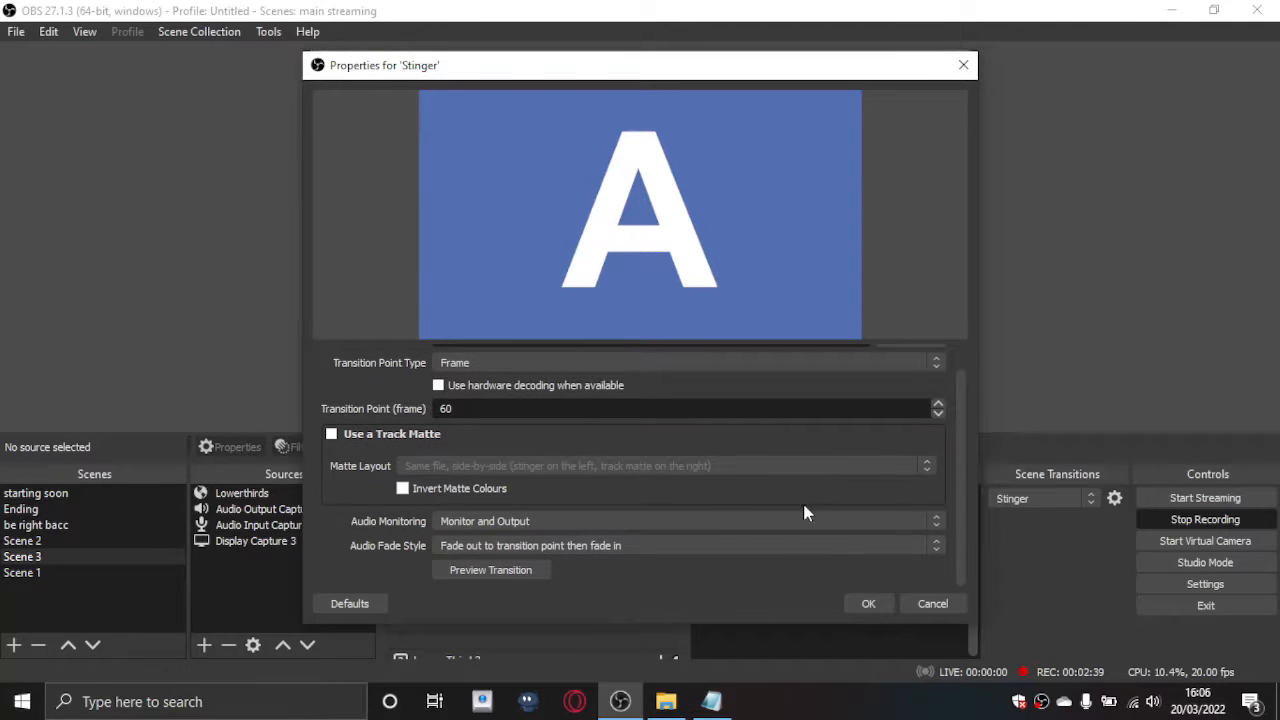
- Reset the Stinger to defaults, reload Hyper Arrow Green.webm and set the transition point type to Frame
left_click(490, 568)
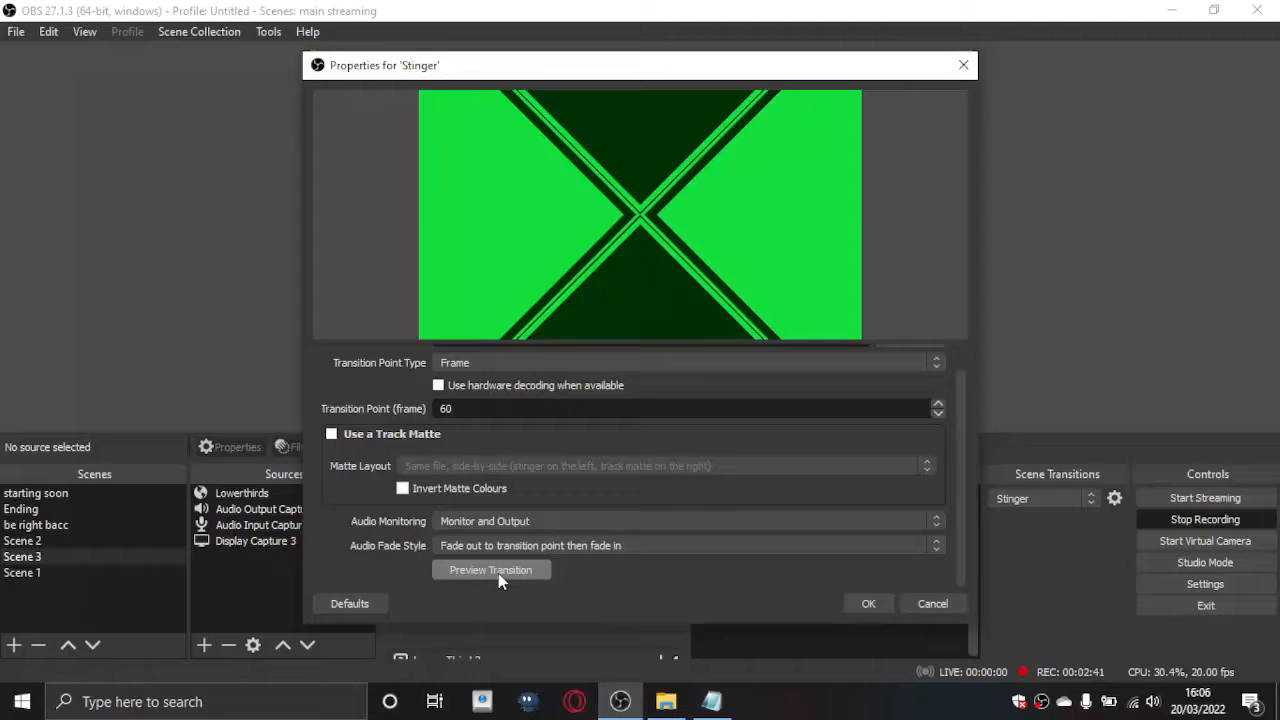
left_click(490, 568)
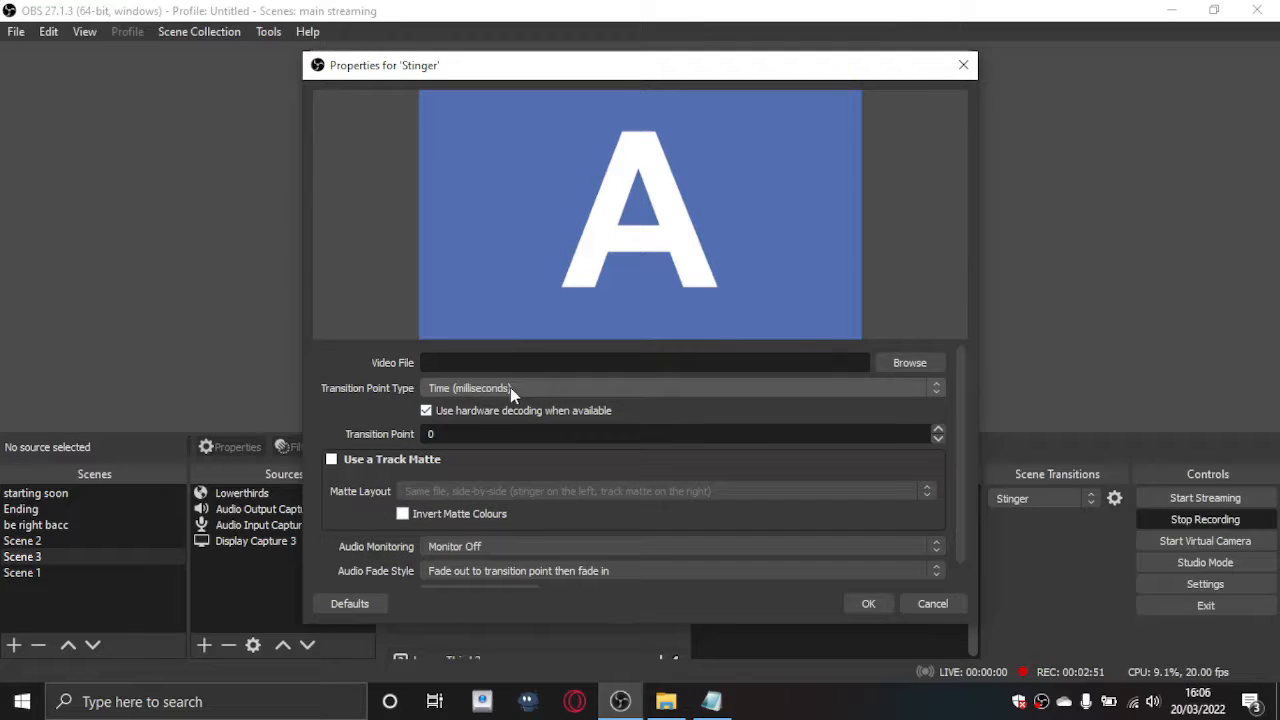
left_click(908, 362)
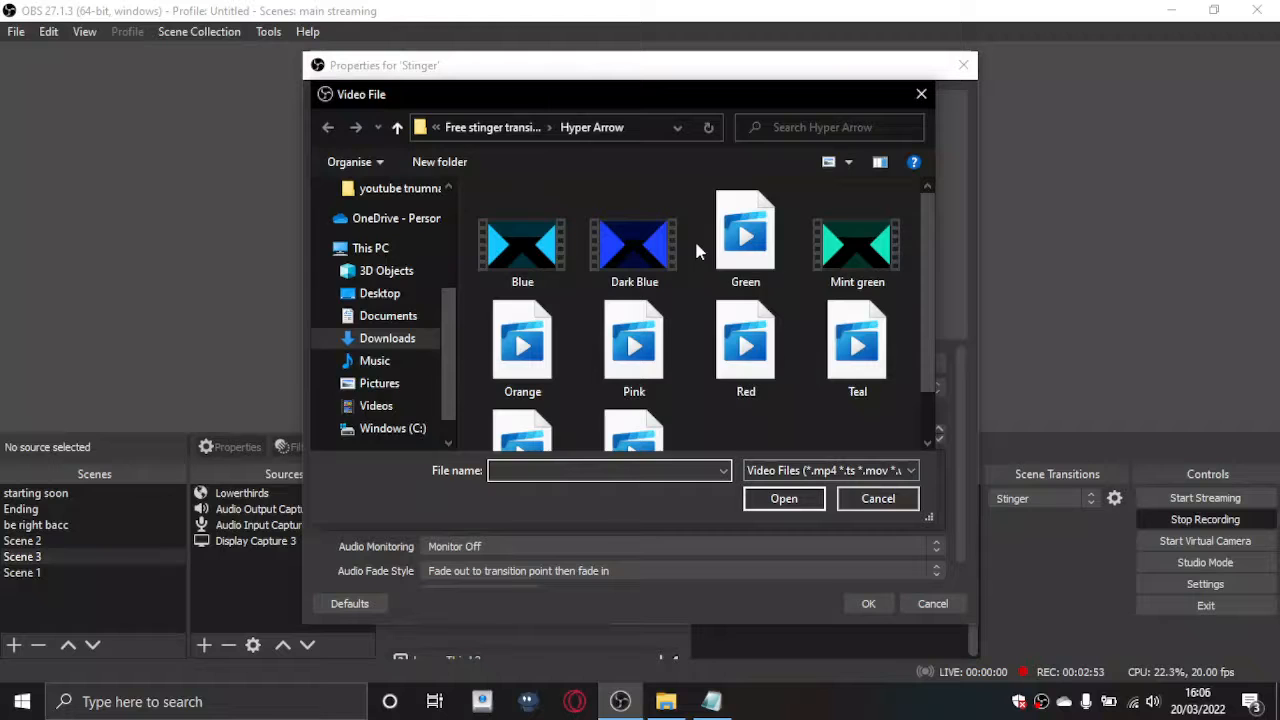
double_click(744, 230)
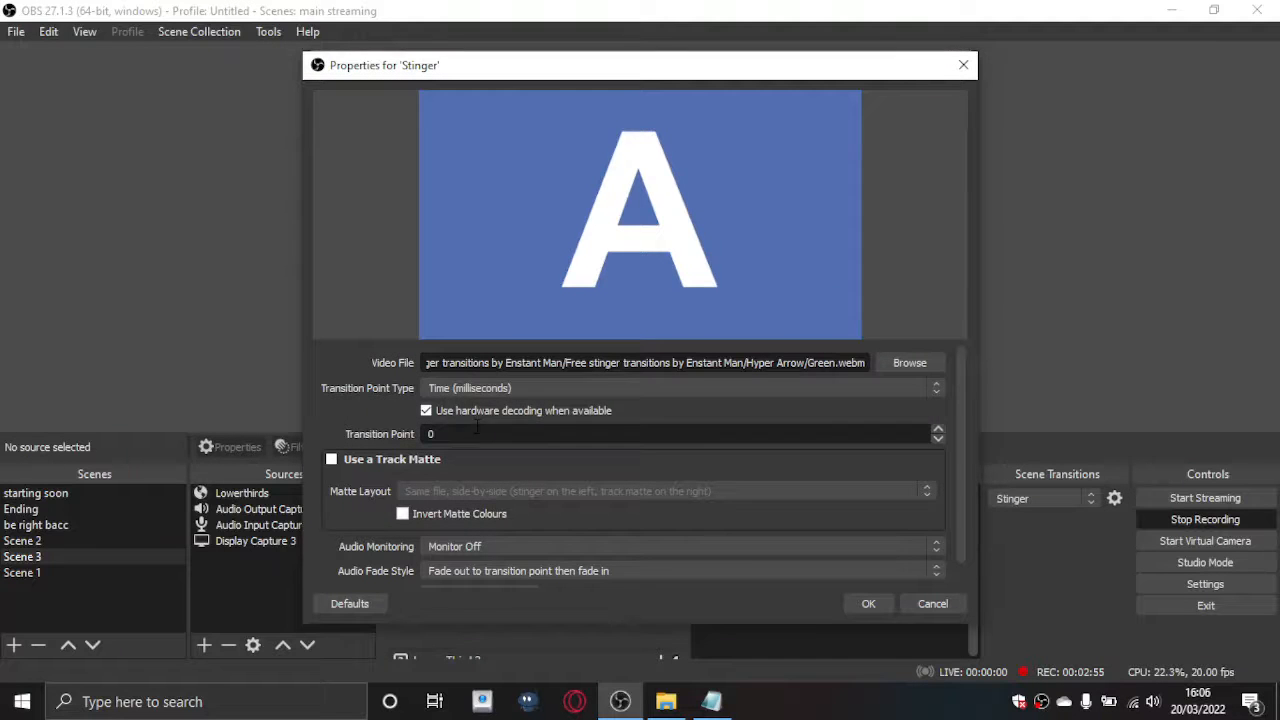
left_click(680, 388)
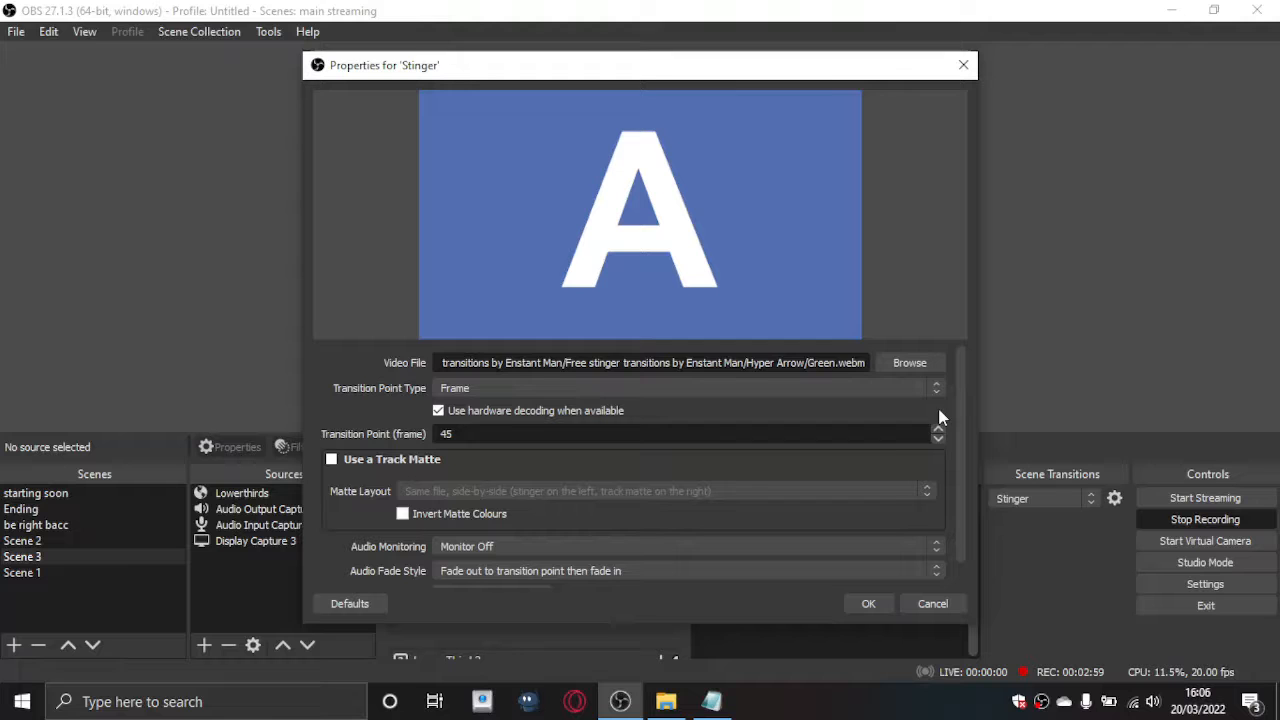
scroll("down", 3)
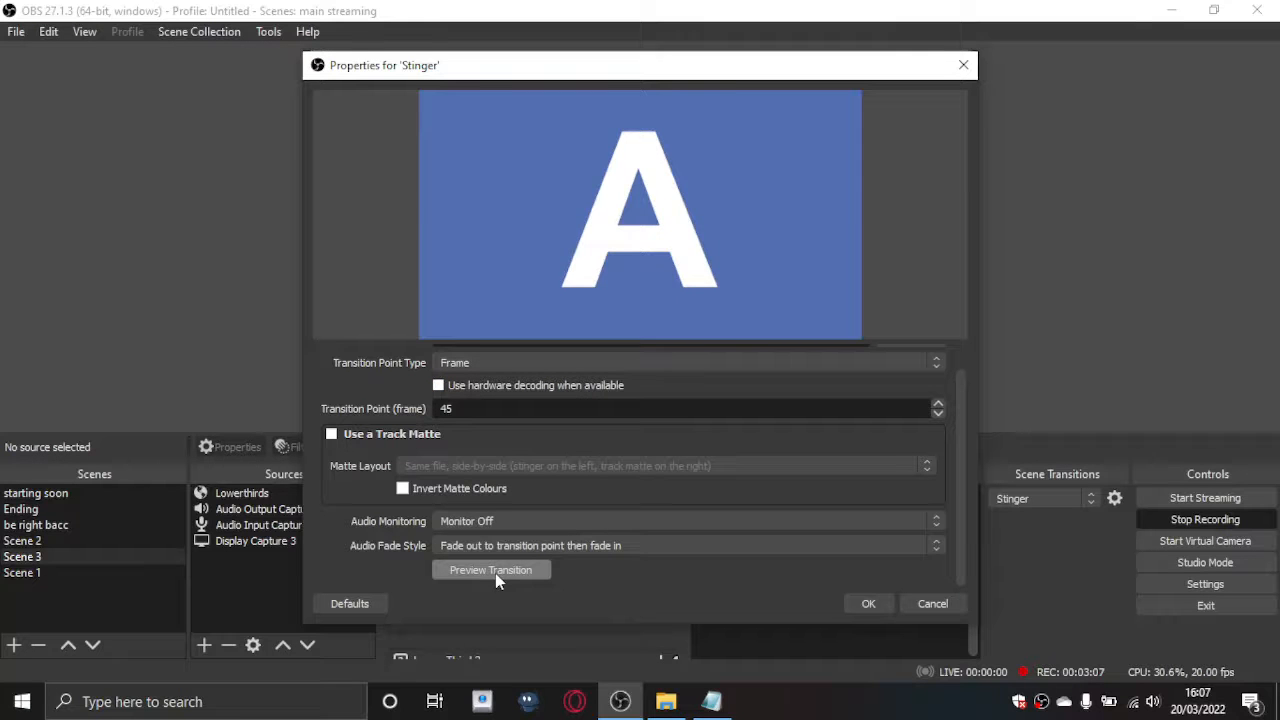
- Set the transition point to frame 60, preview it, and confirm the Stinger settings
left_click(490, 568)
type("6")
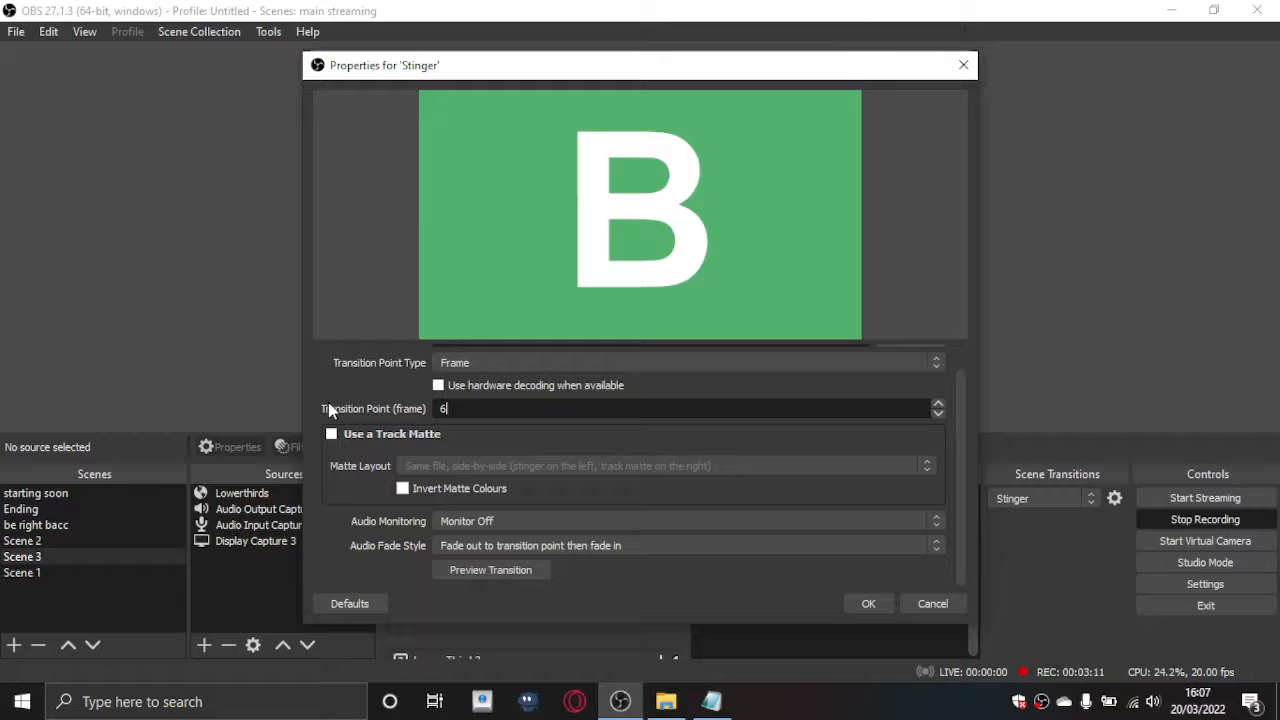
left_click(490, 568)
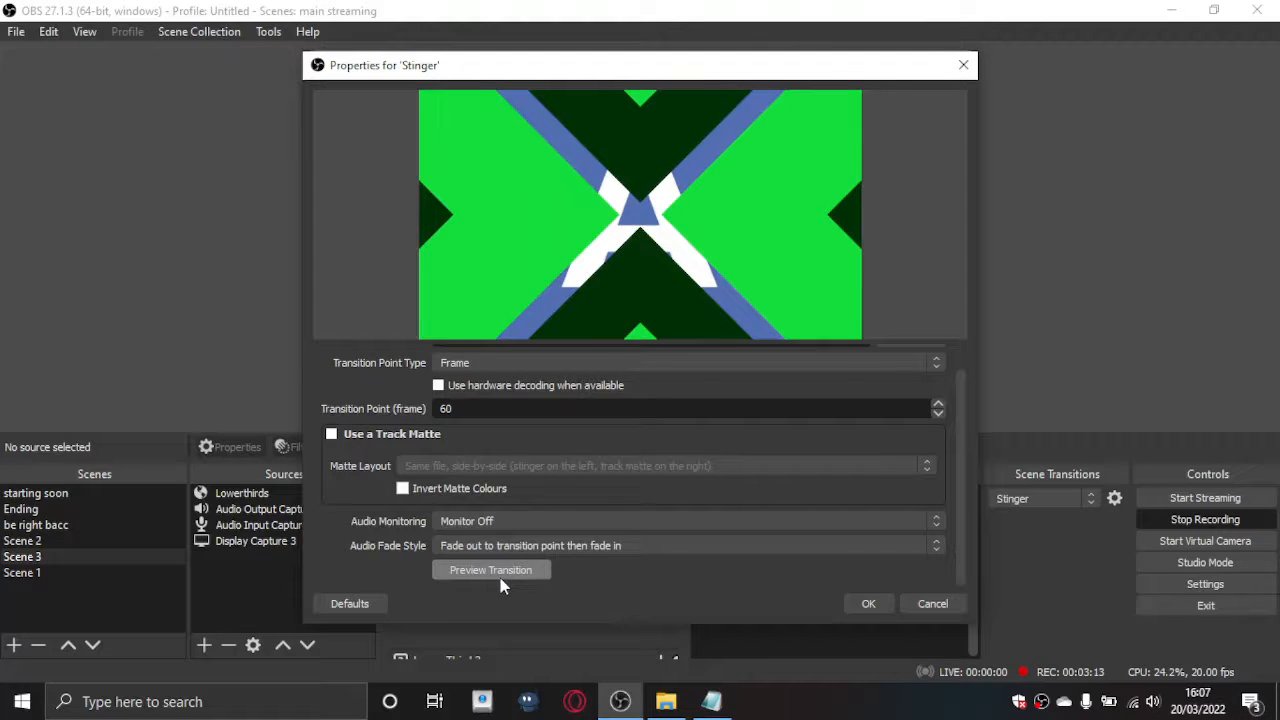
left_click(490, 568)
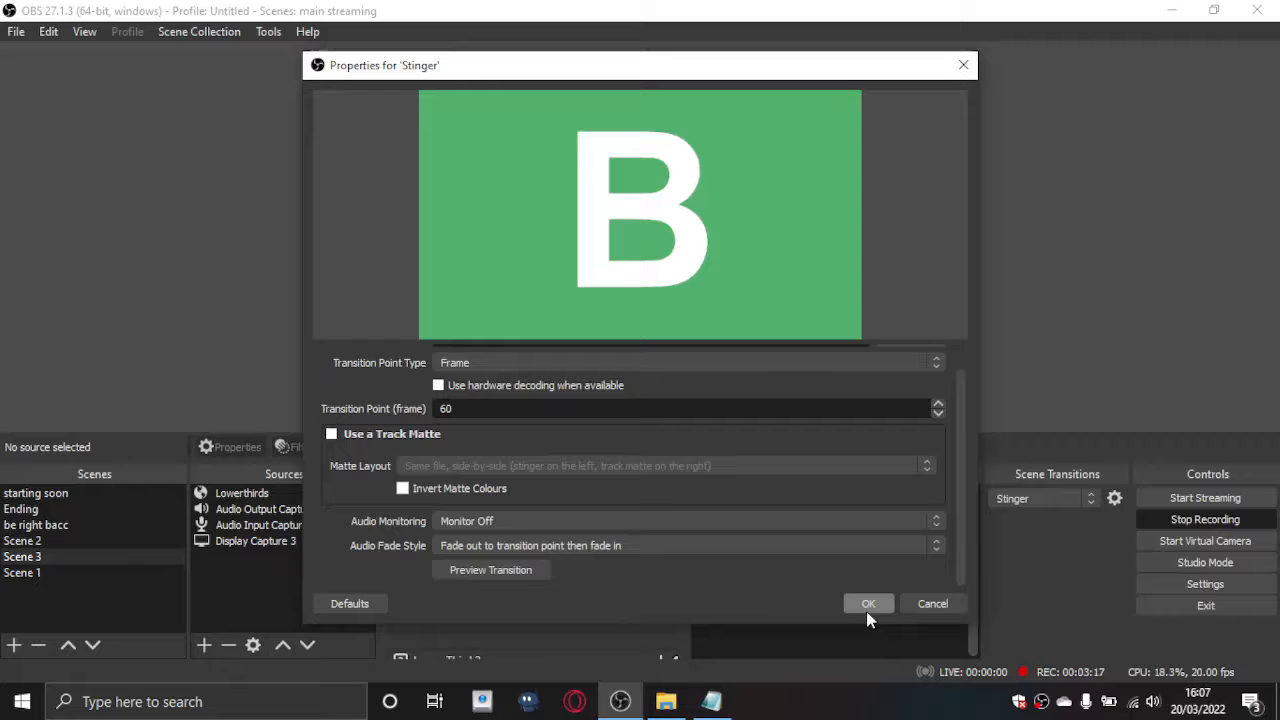
left_click(868, 604)
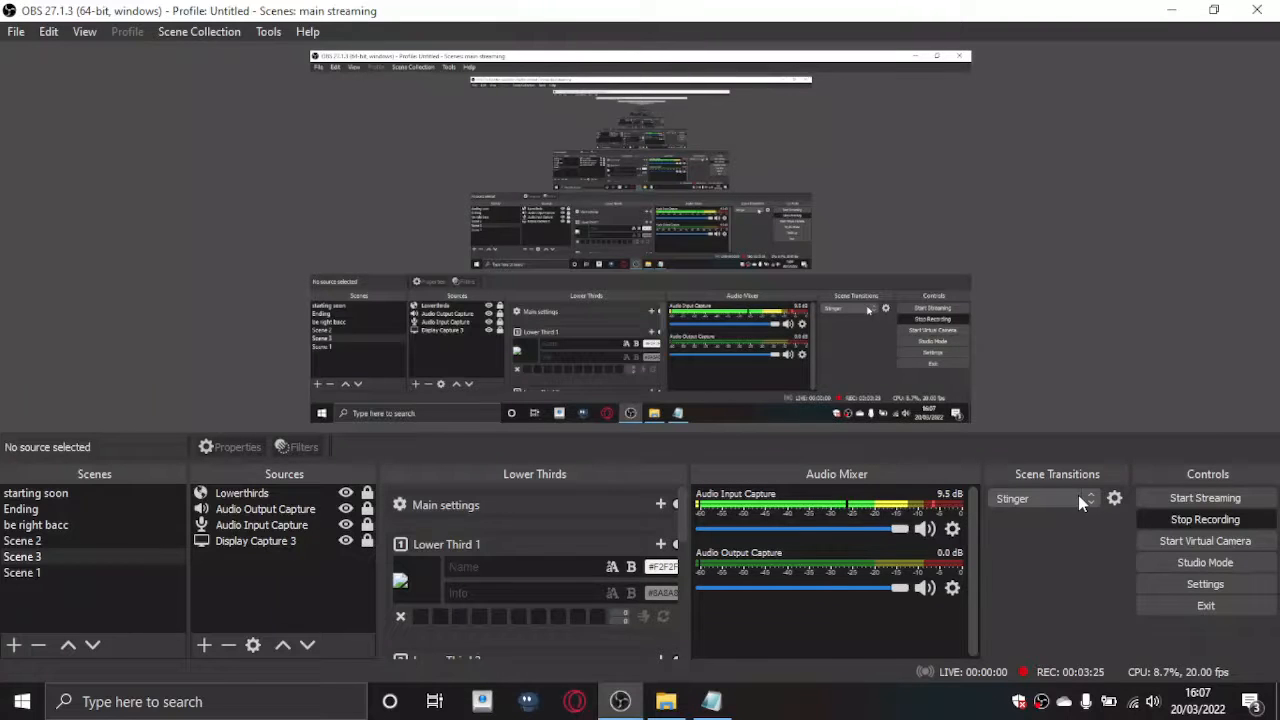
- Give Display Capture 3 a Stinger hide transition using Hyper Arrow Green.webm with a Frame-type point
left_click(264, 510)
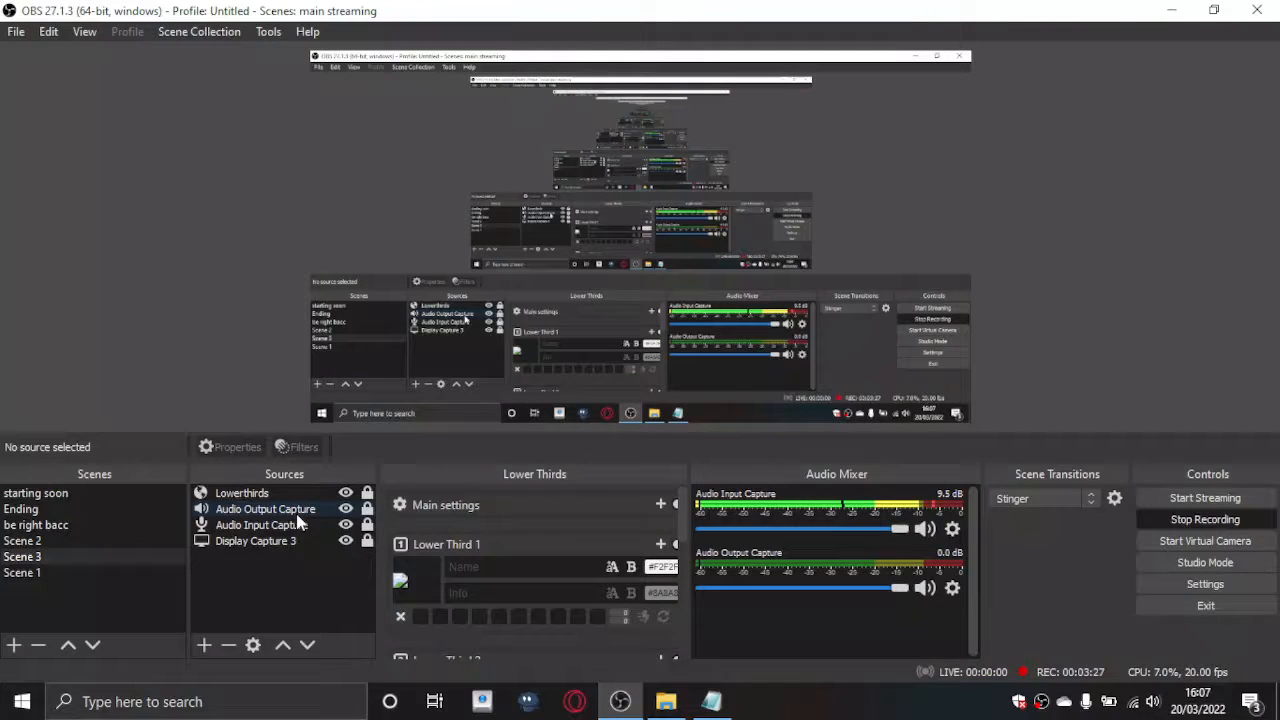
right_click(256, 540)
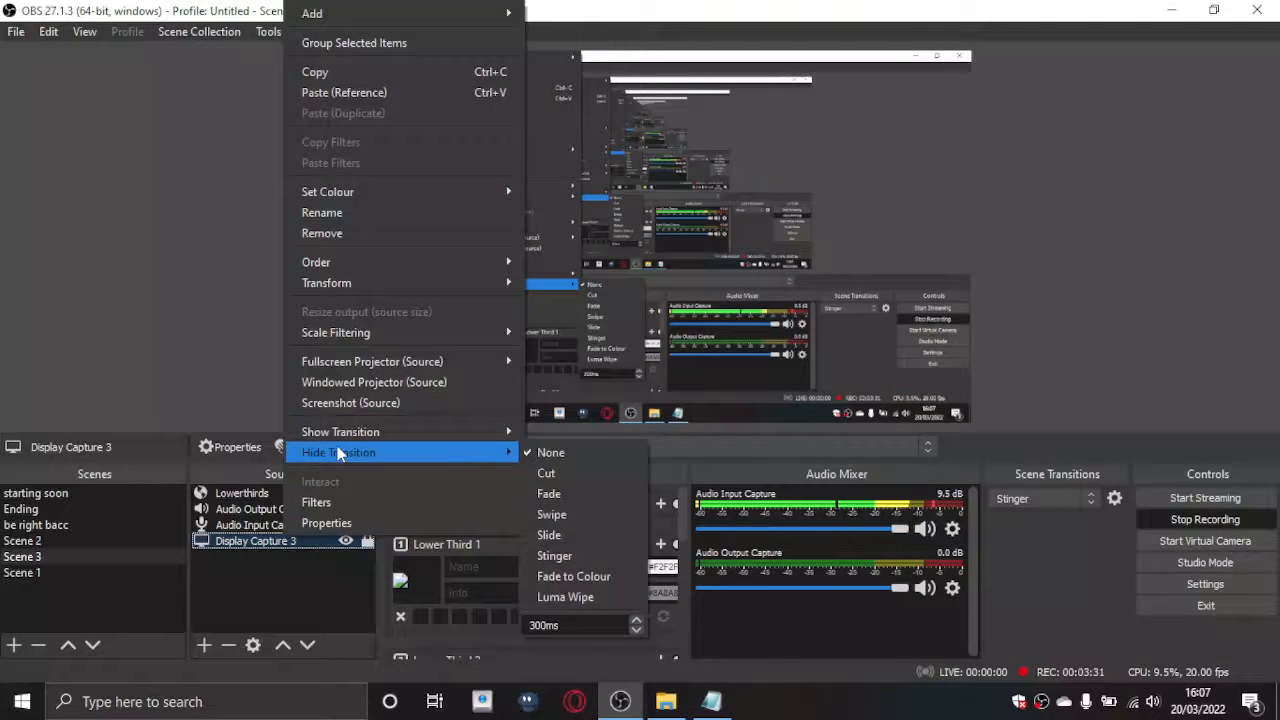
left_click(326, 524)
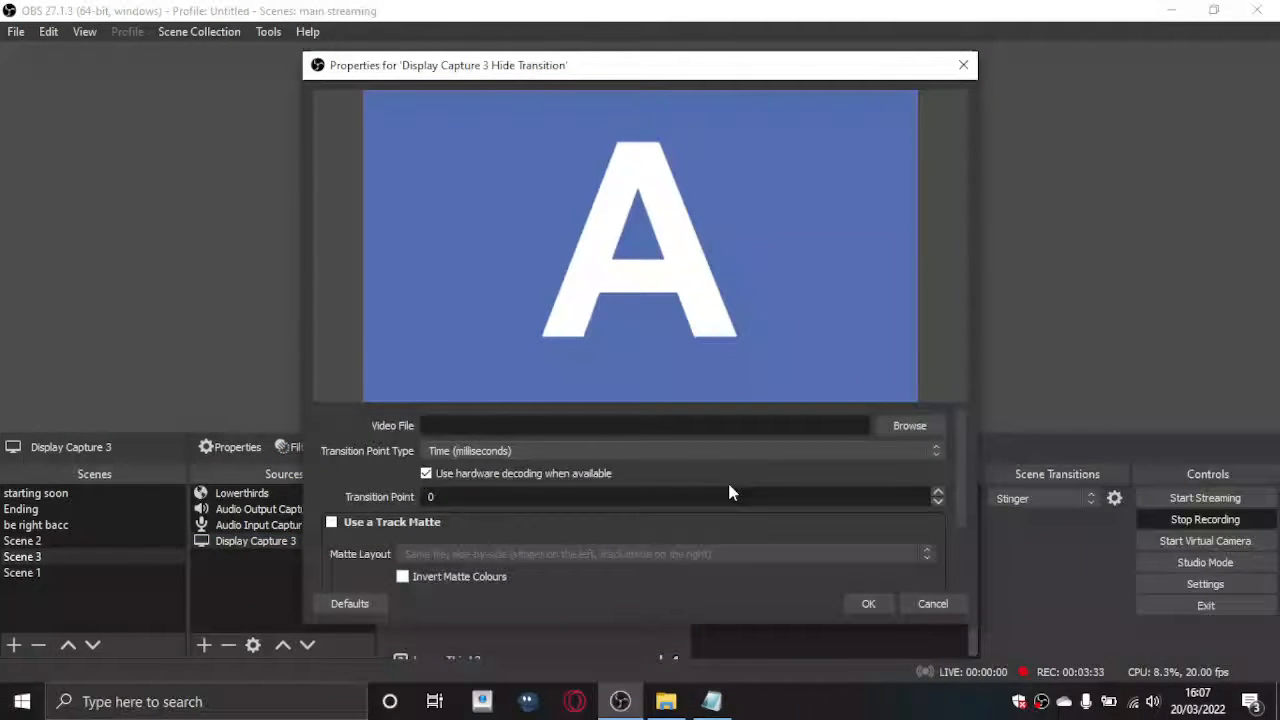
left_click(908, 424)
type("60")
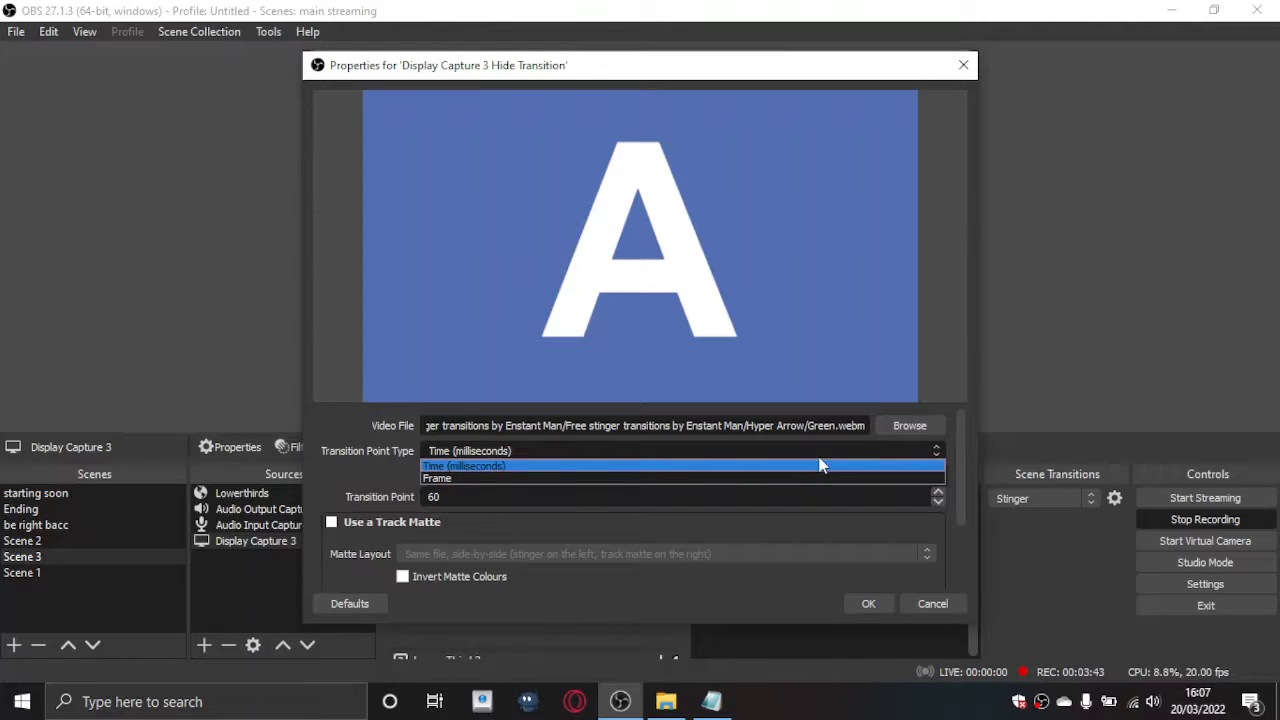
left_click(436, 478)
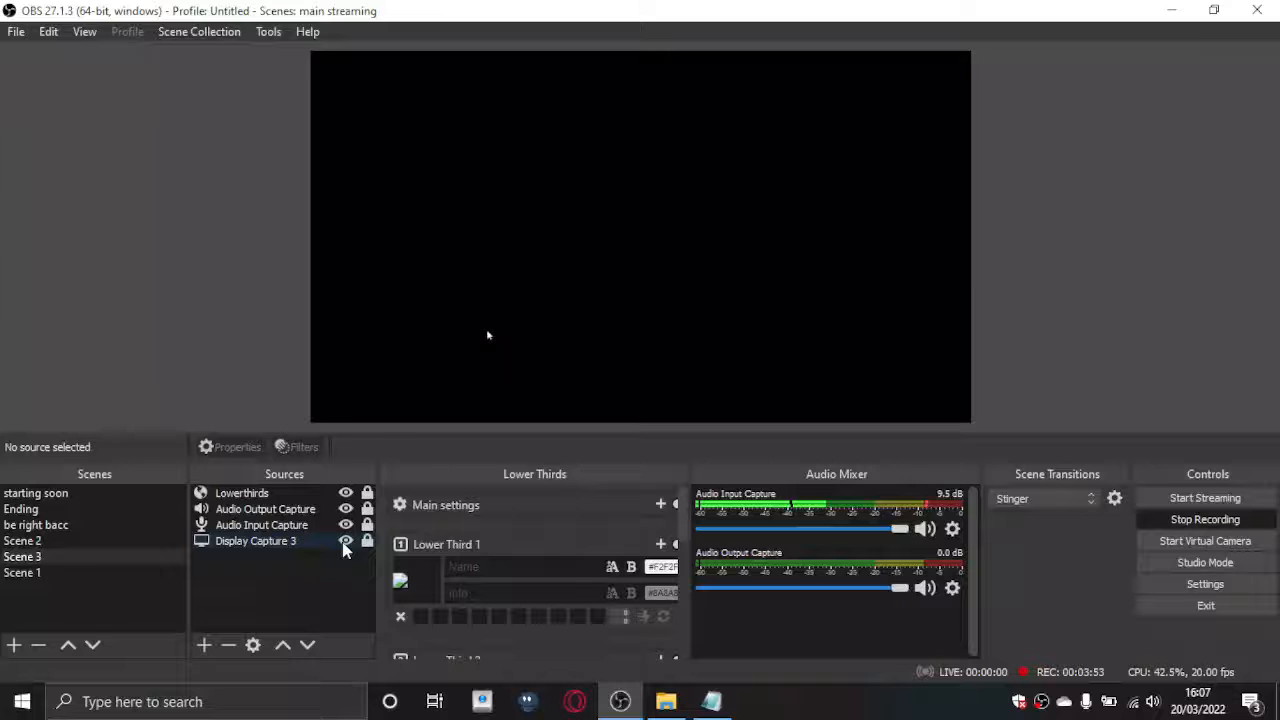
- Unhide Display Capture 3 and give it a Stinger show transition using Dark Blue.webm at frame 45
left_click(344, 540)
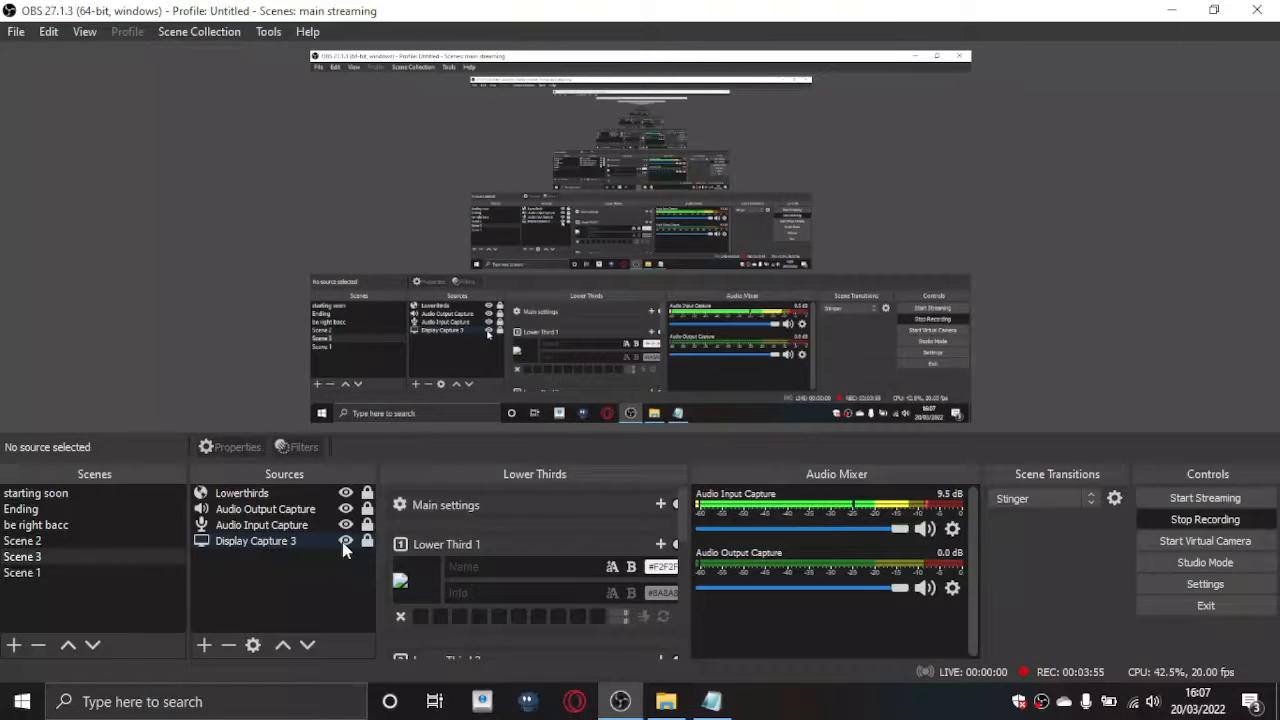
right_click(256, 540)
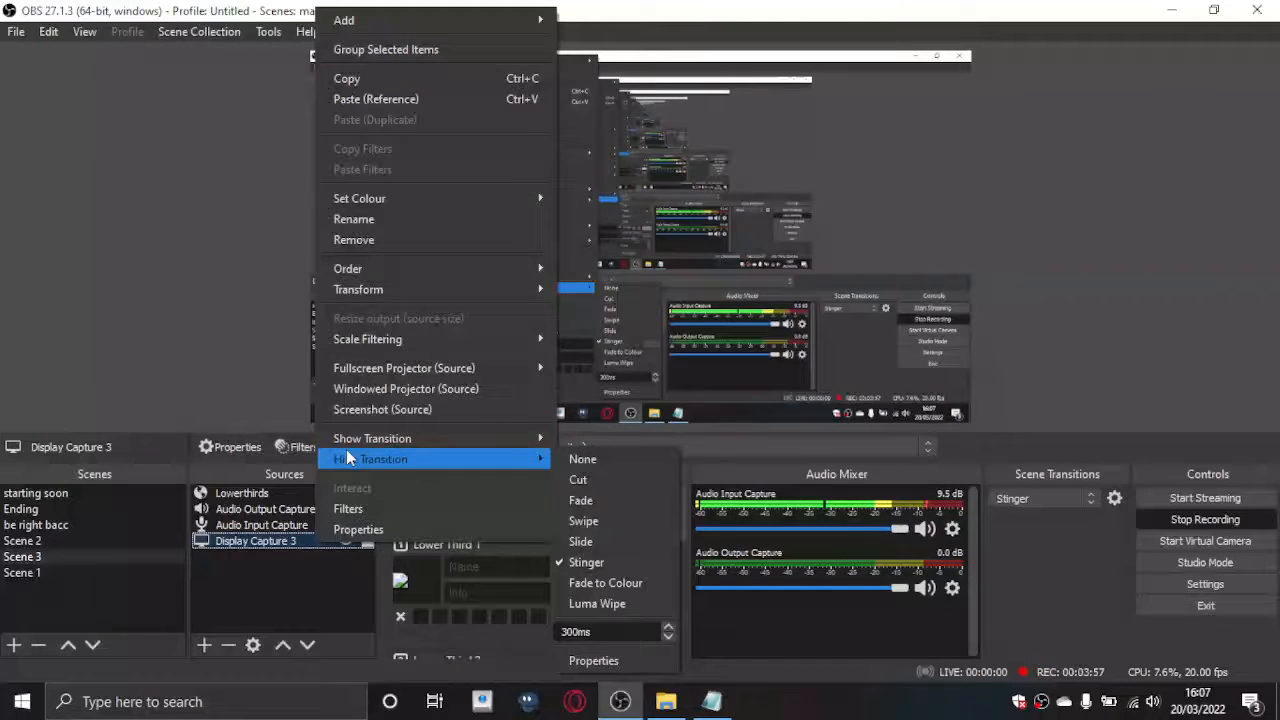
left_click(592, 660)
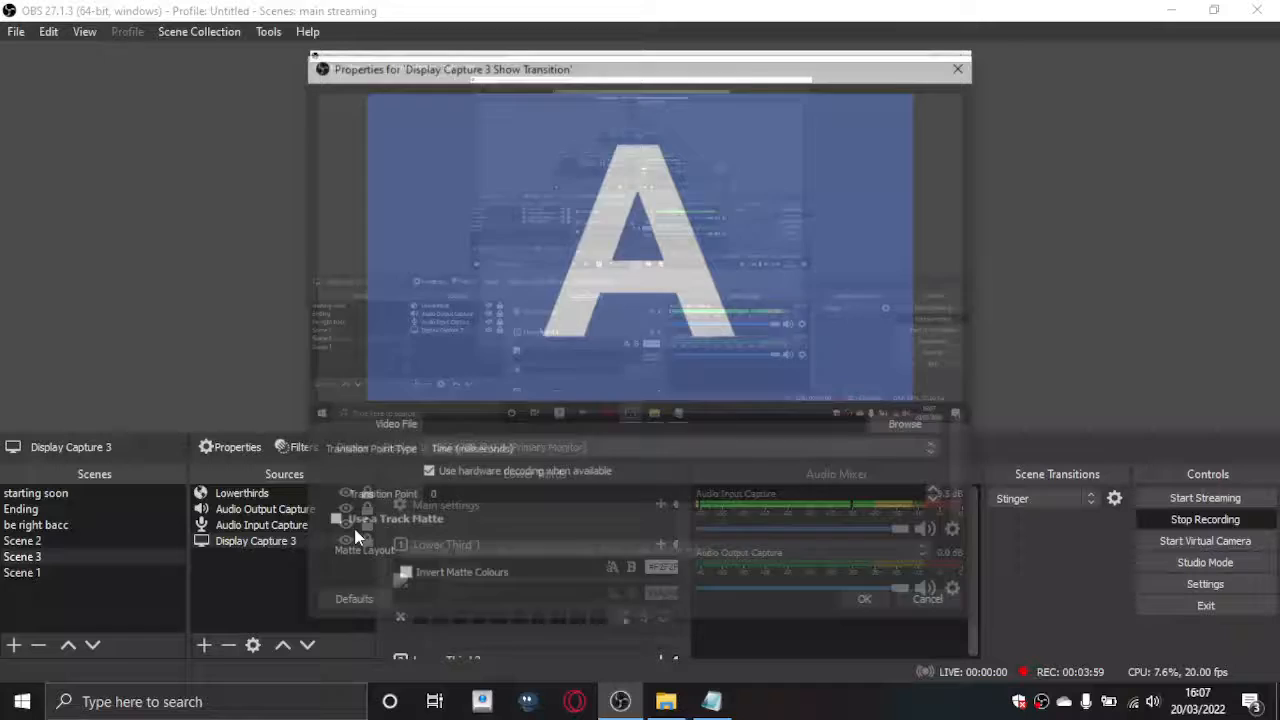
left_click(904, 424)
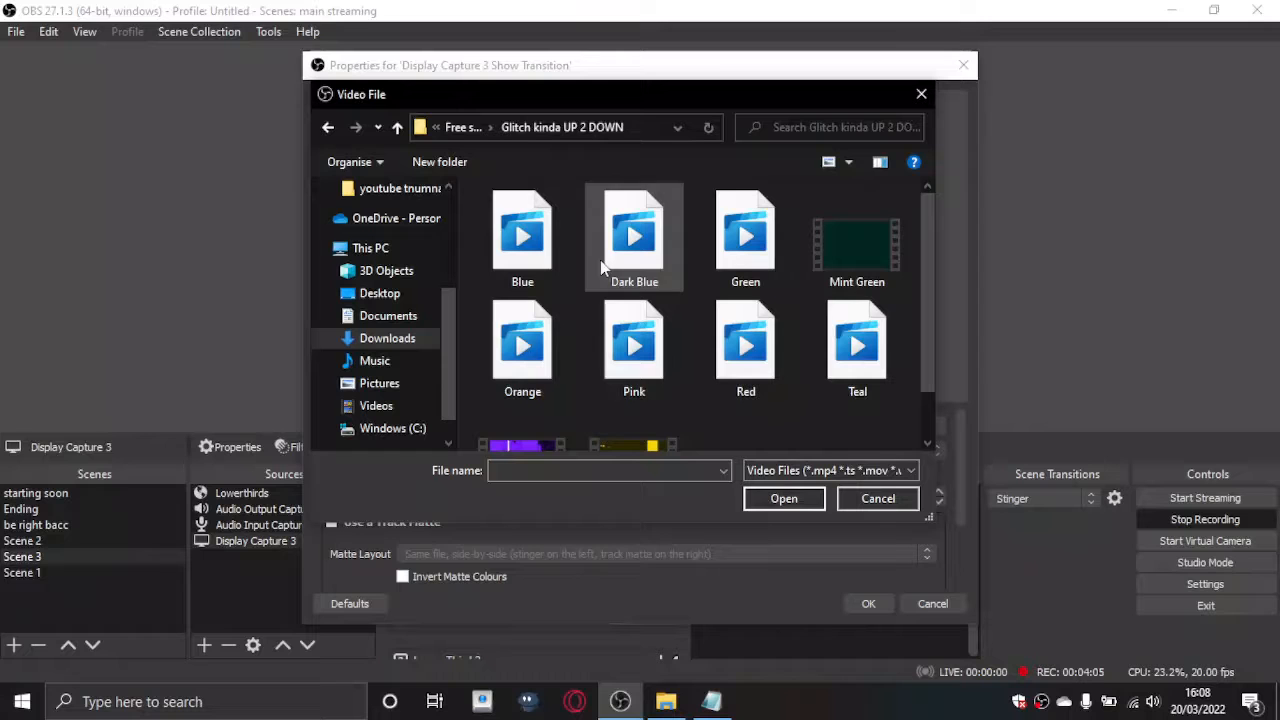
left_click(634, 236)
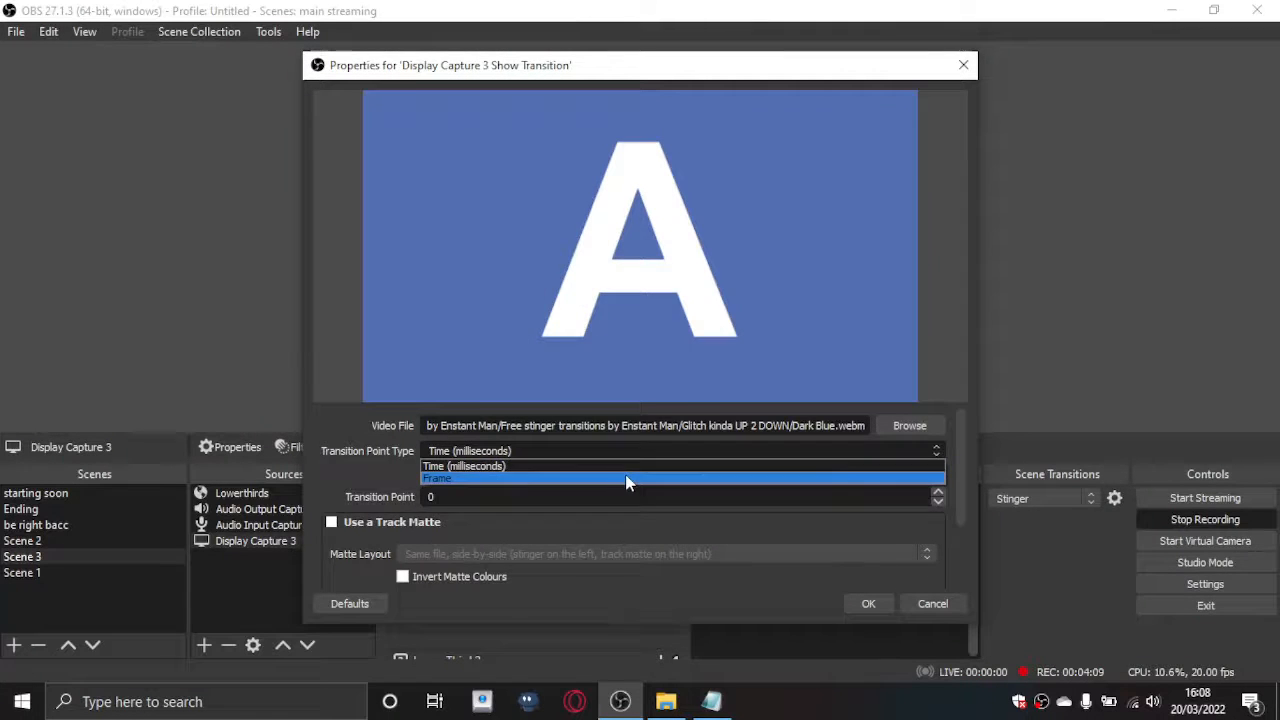
left_click(436, 478)
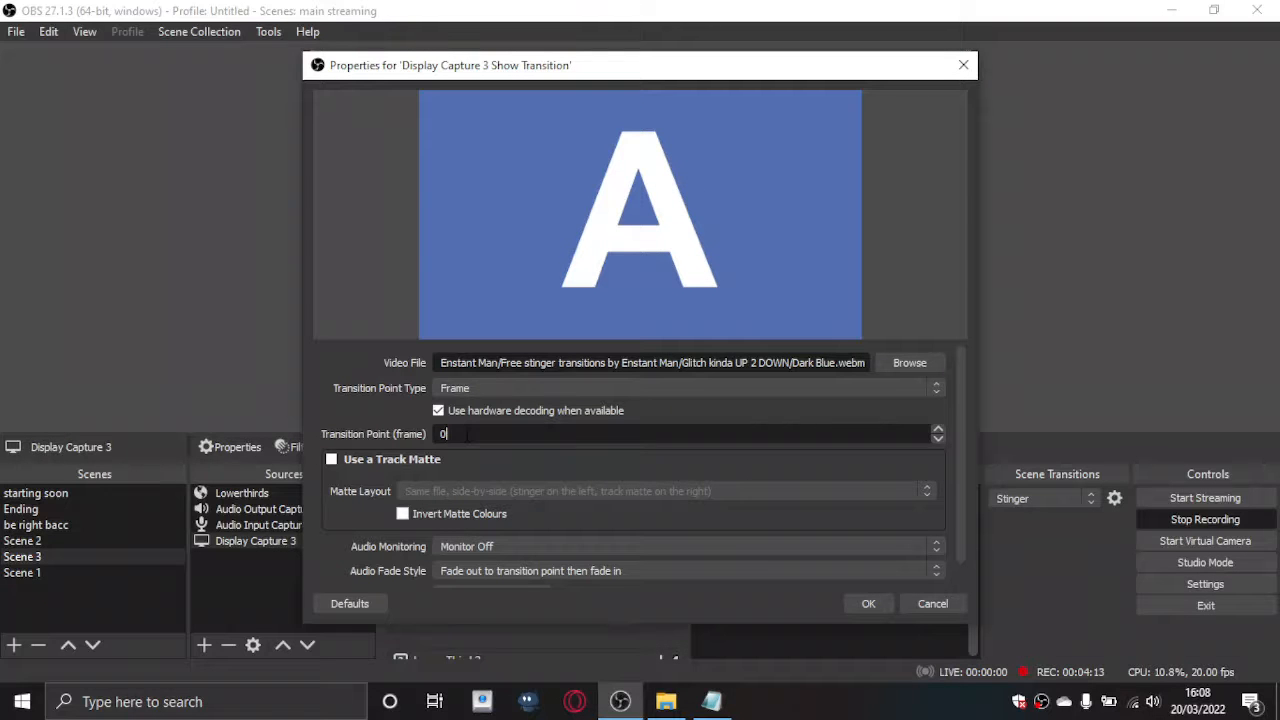
type("45")
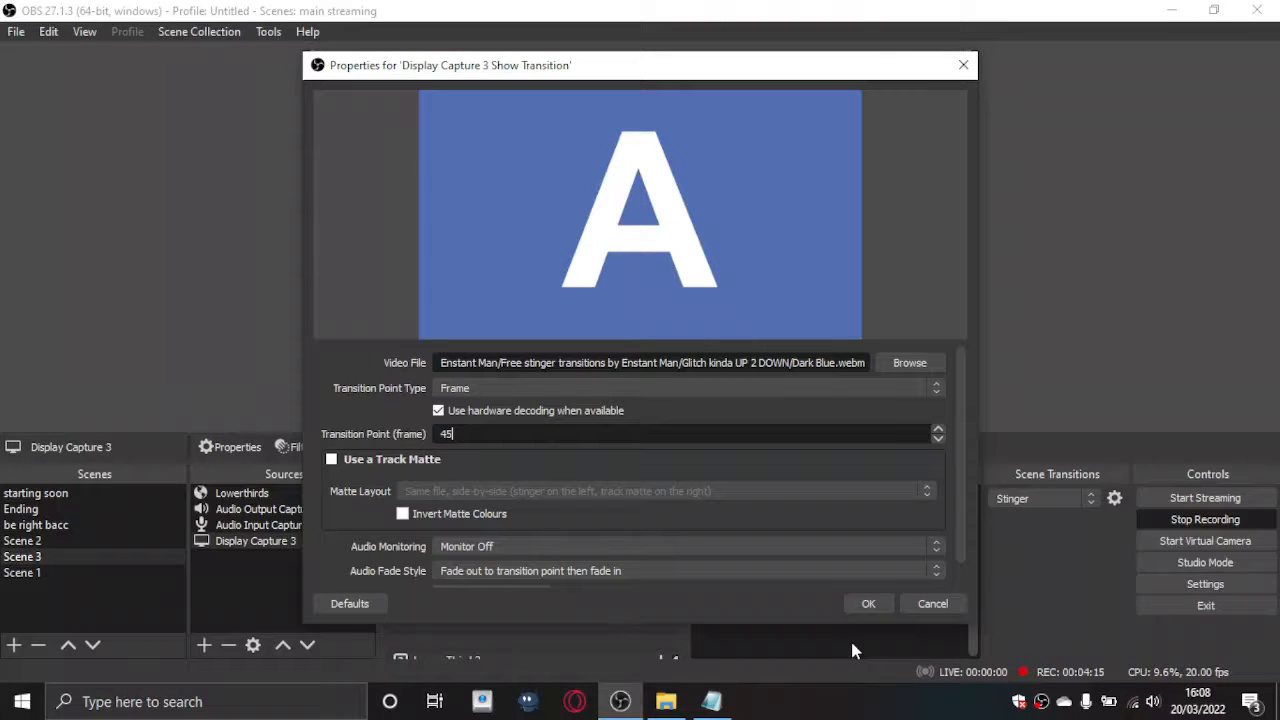